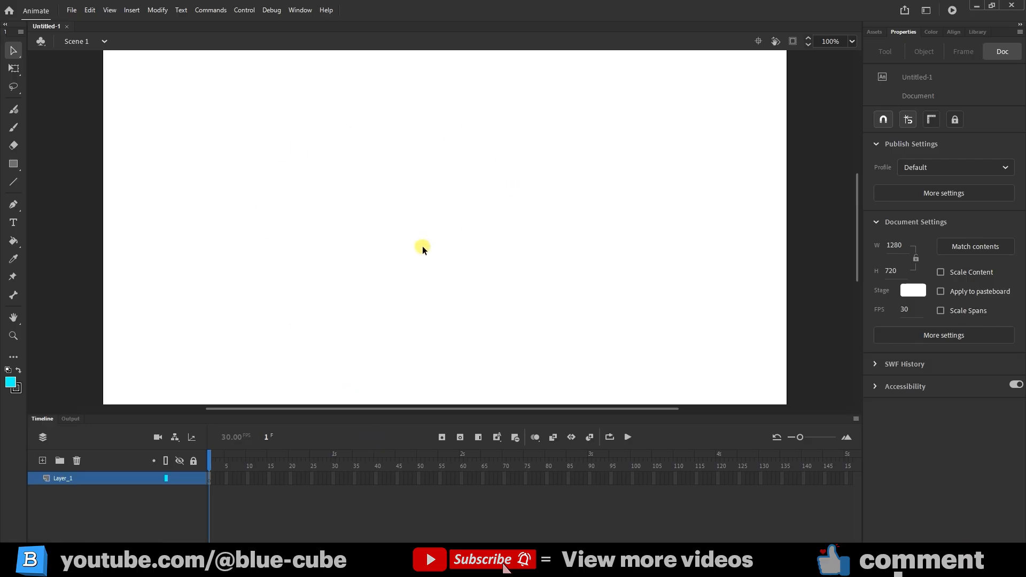
mouse_move(403, 263)
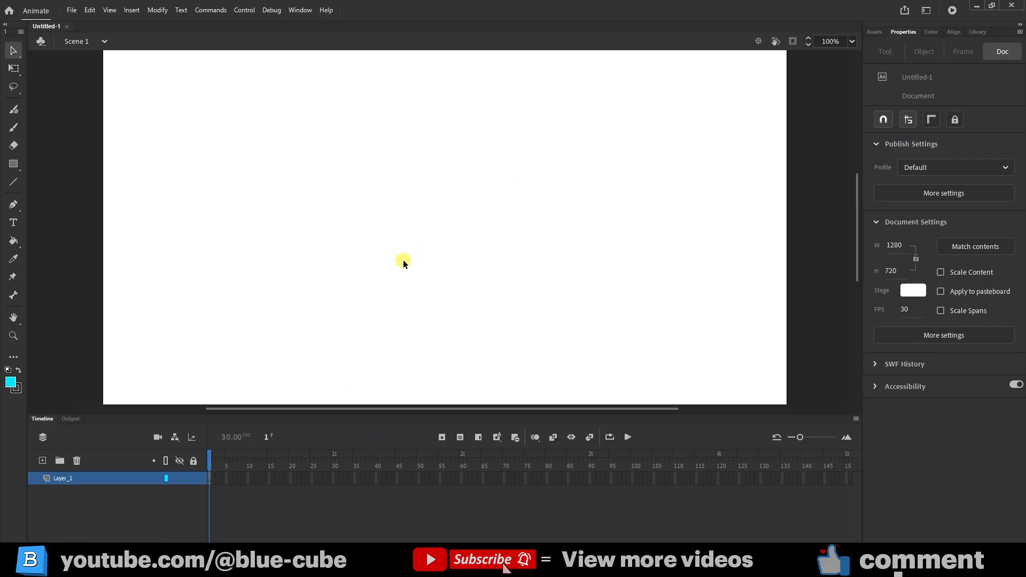
mouse_move(372, 236)
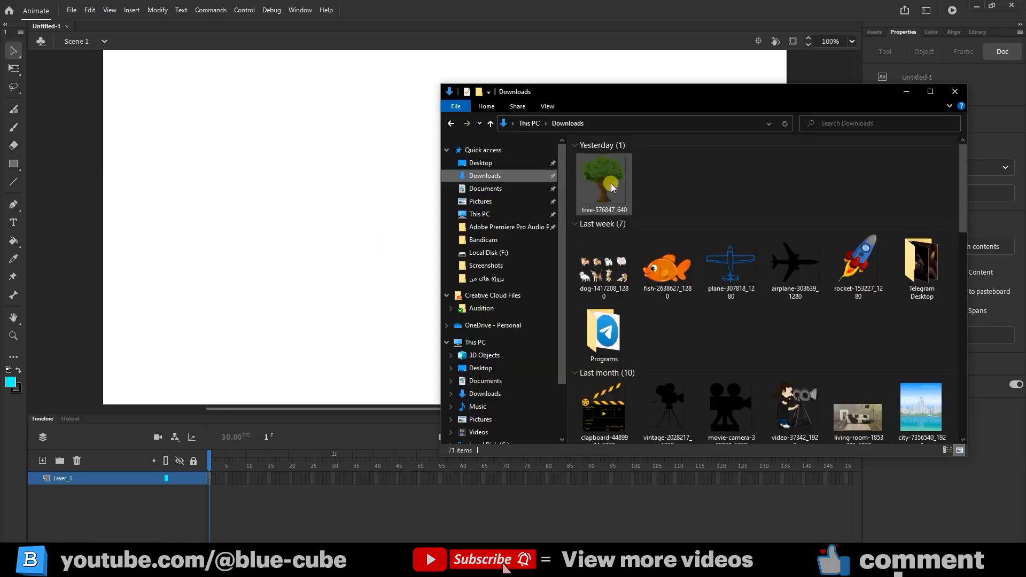
Drag the tree picture onto the stage, then shrink it and move it near the top centre.
drag(604, 182, 314, 226)
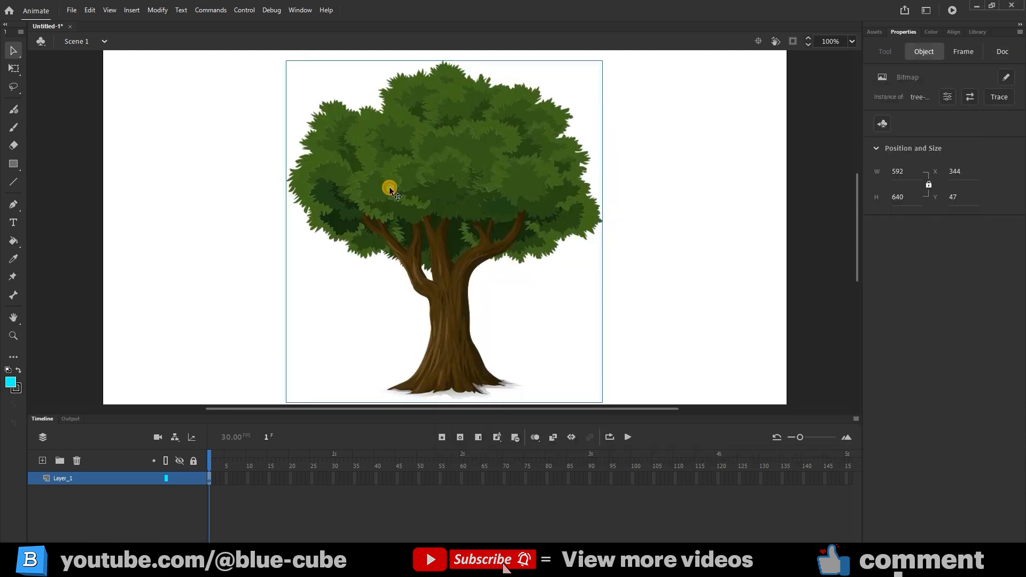
mouse_move(17, 67)
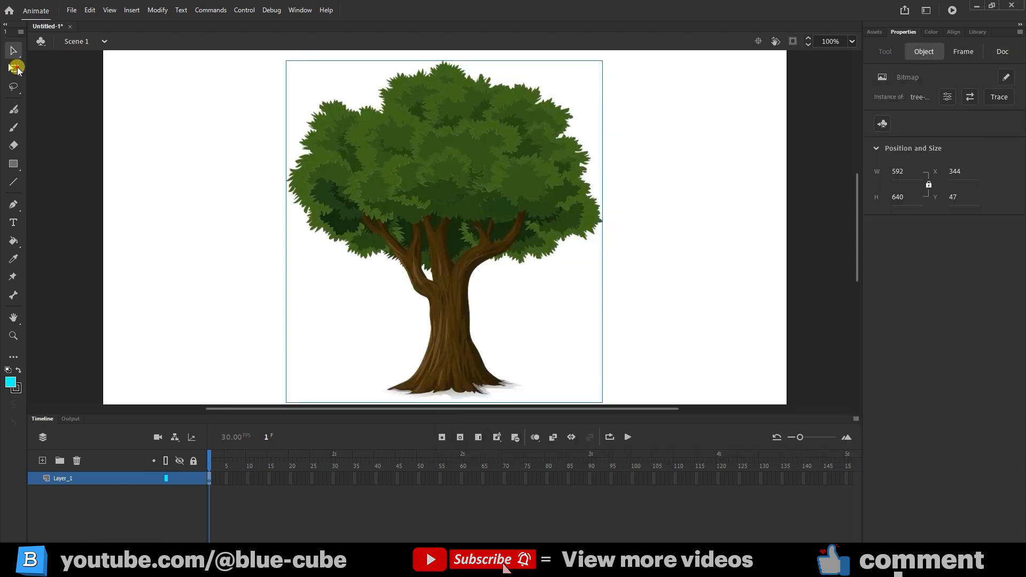
click(12, 68)
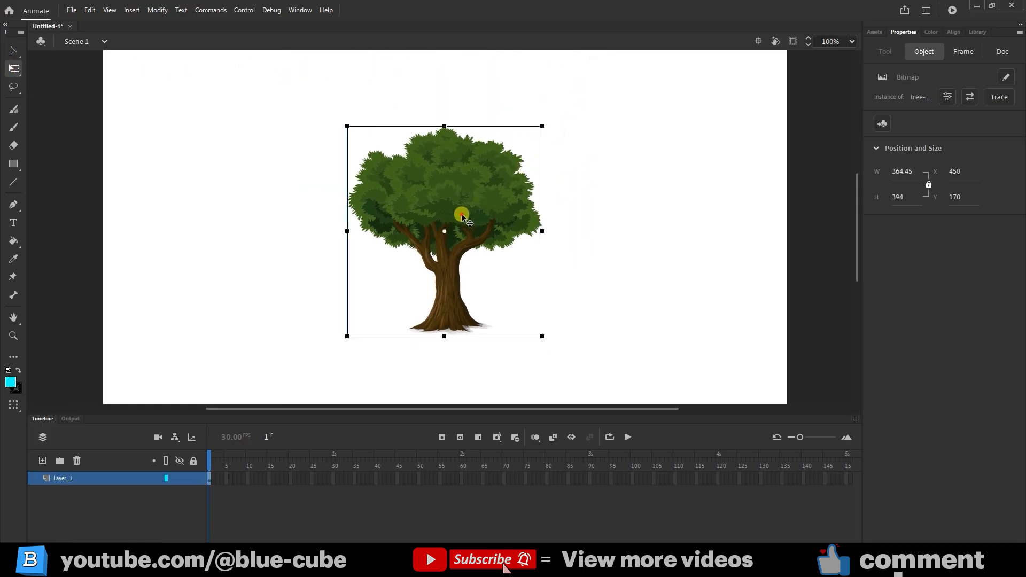
drag(462, 216, 449, 229)
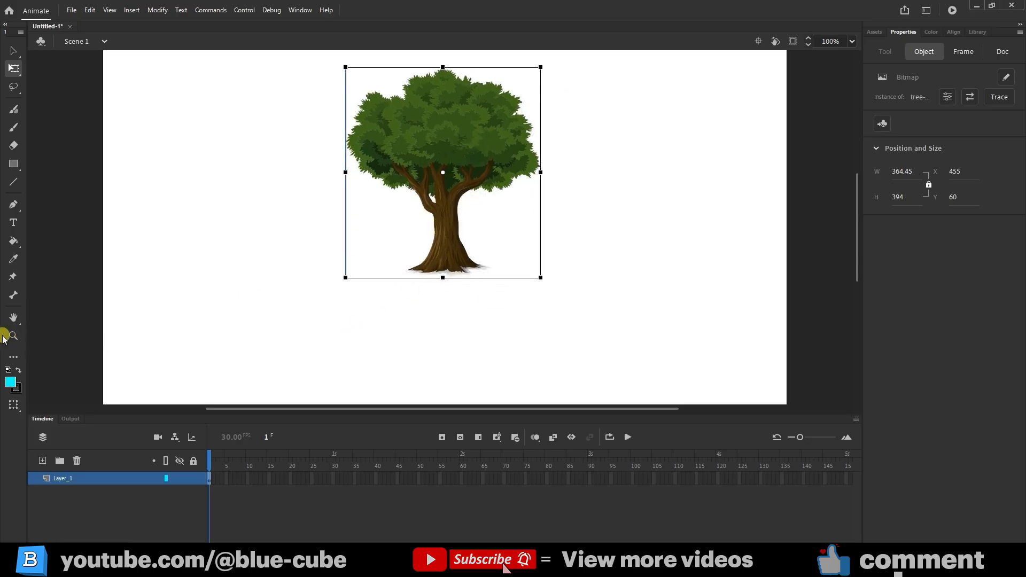
click(13, 336)
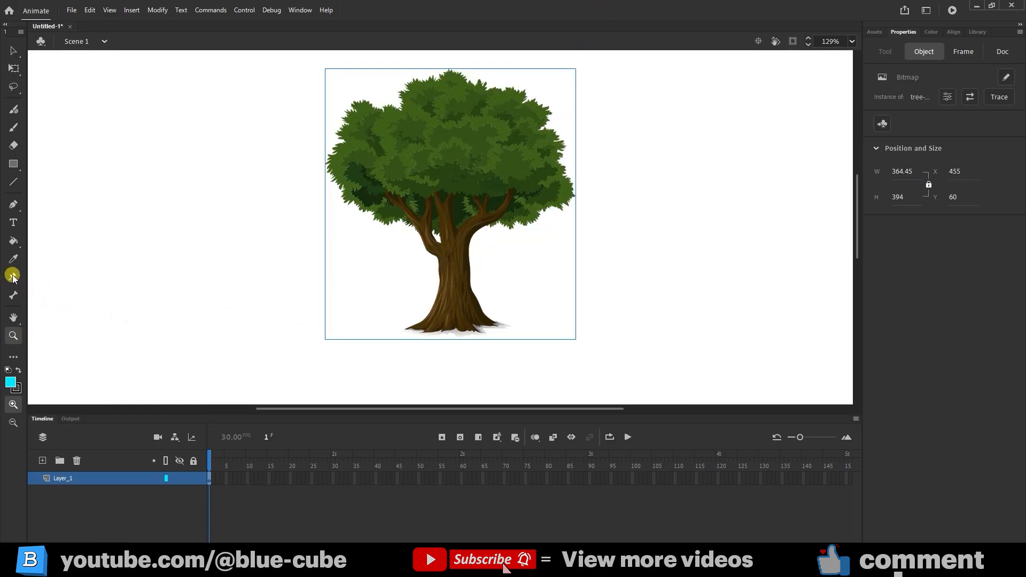
mouse_move(12, 276)
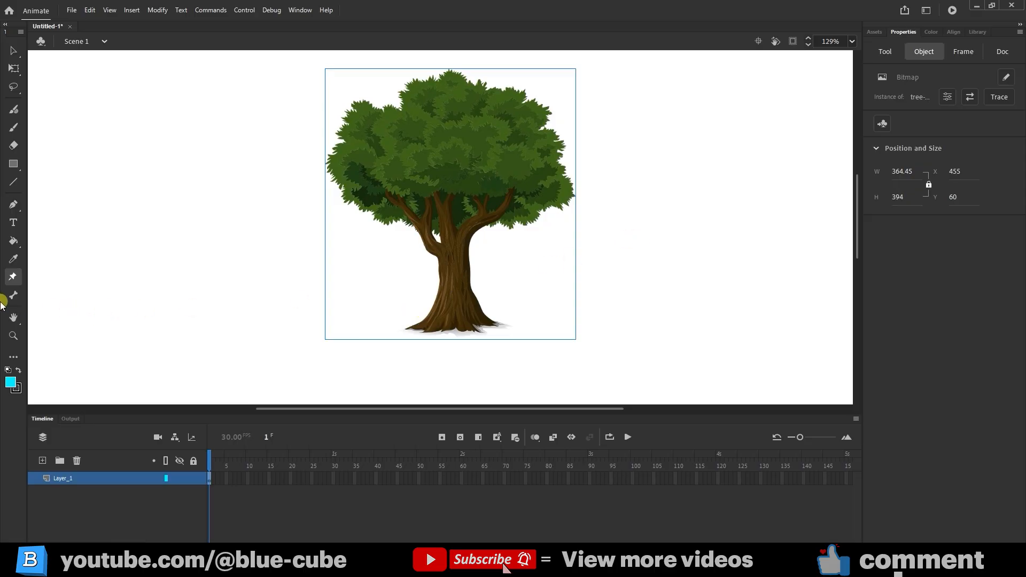
Select the Asset Warp tool to start pinning the tree bitmap.
click(884, 51)
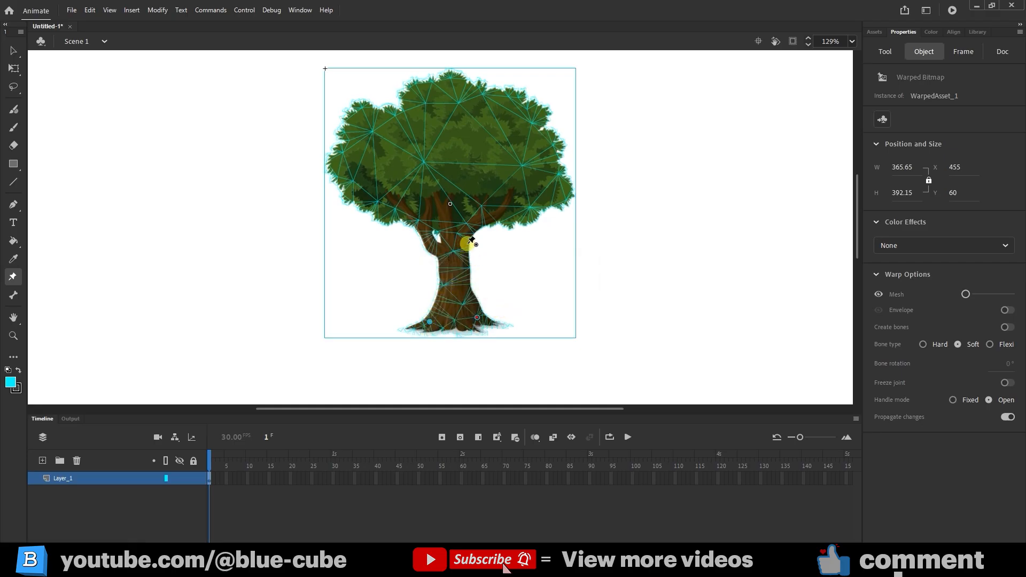
Add five warp pins along the trunk and across the canopy.
drag(472, 239, 432, 242)
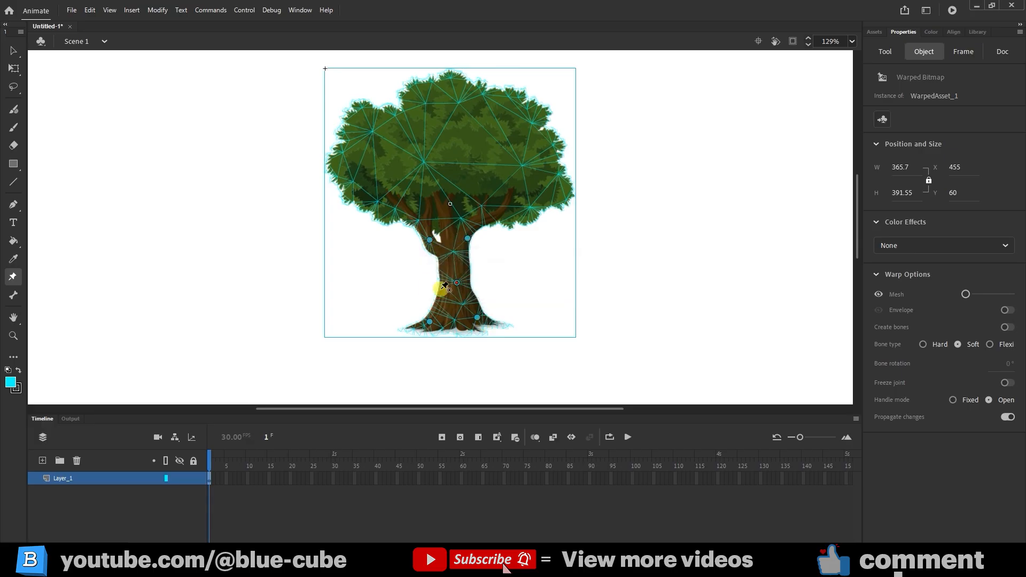
drag(445, 289, 429, 161)
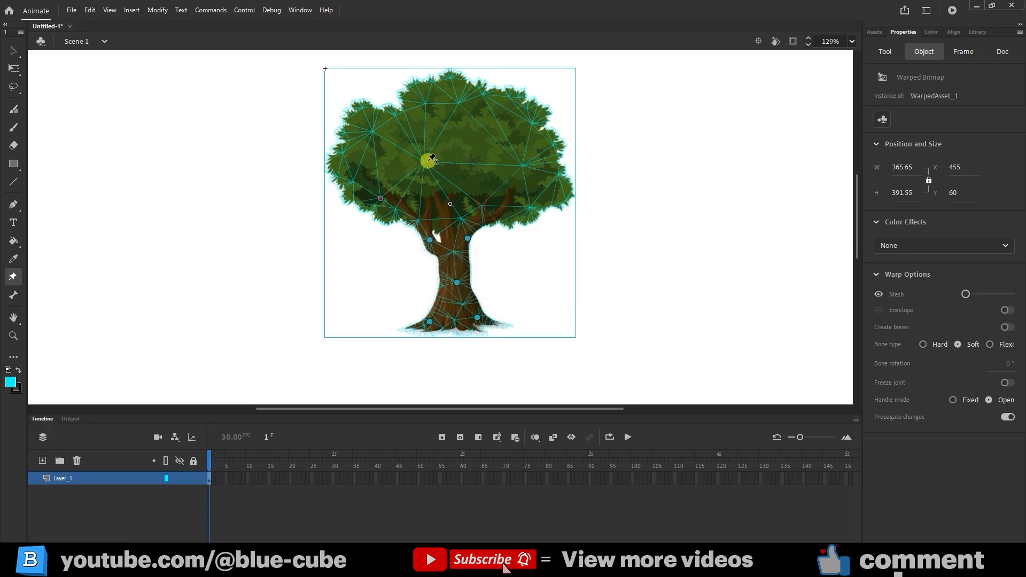
drag(429, 162, 455, 102)
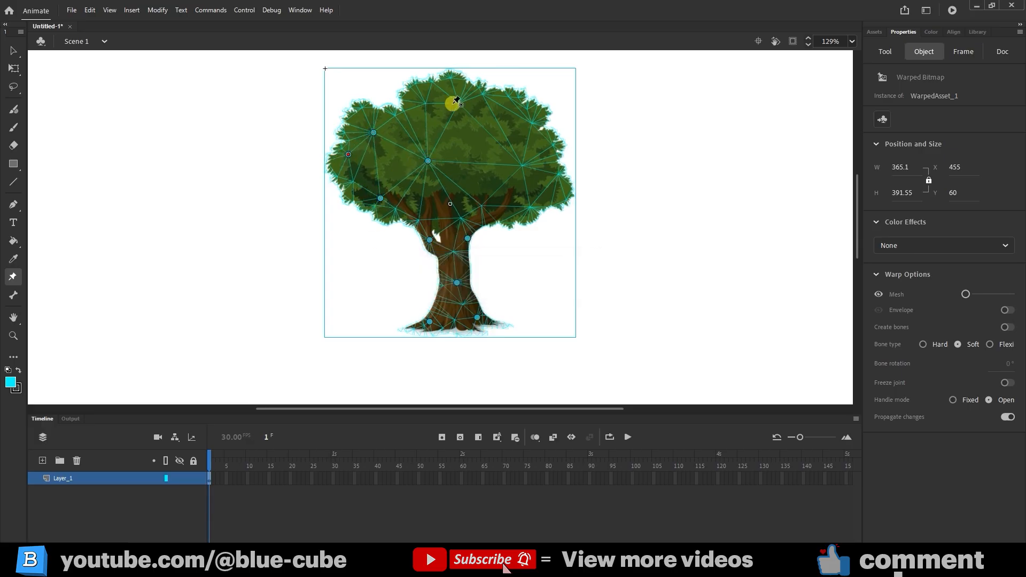
drag(451, 101, 527, 201)
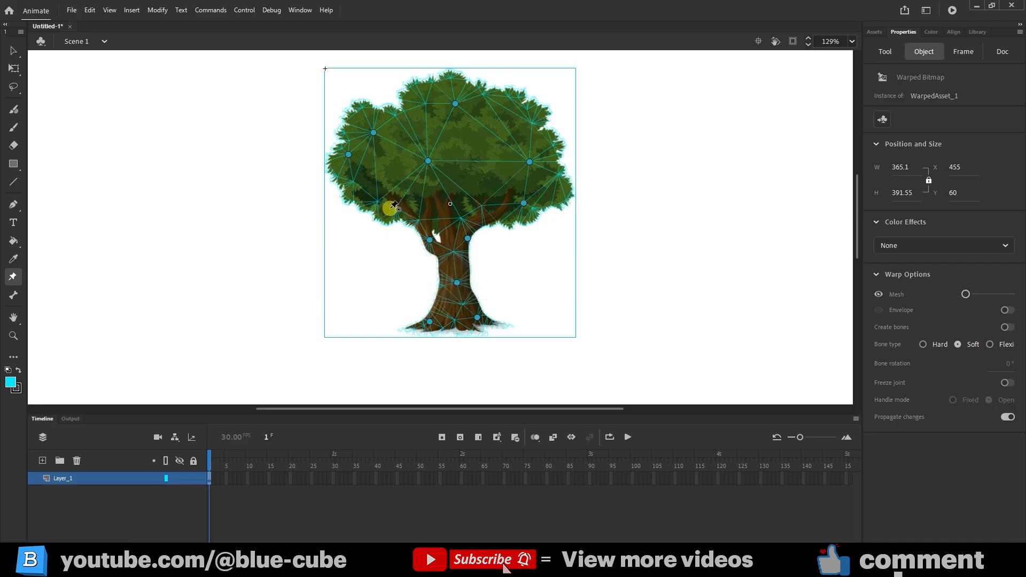
drag(393, 207, 458, 202)
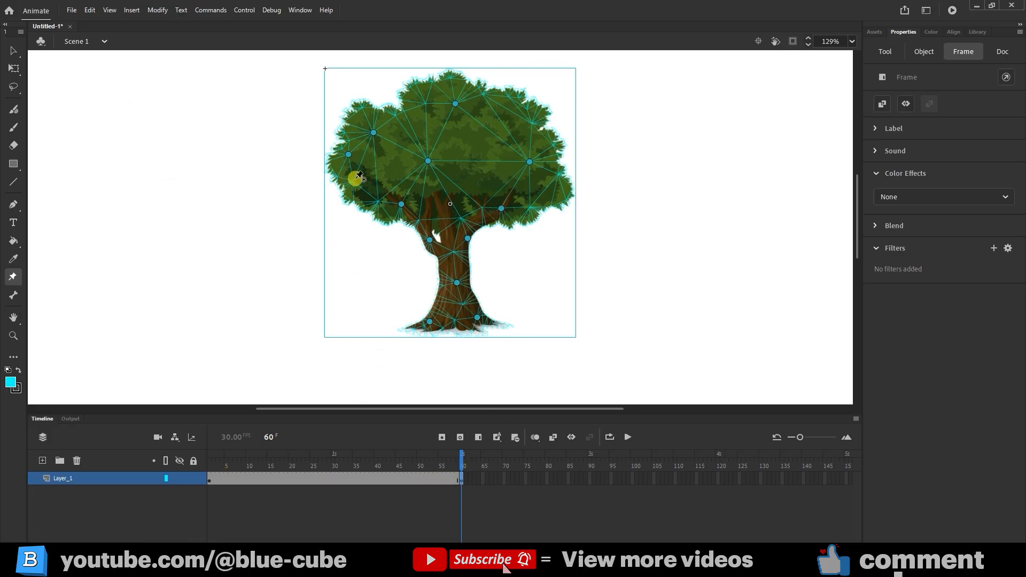
mouse_move(13, 276)
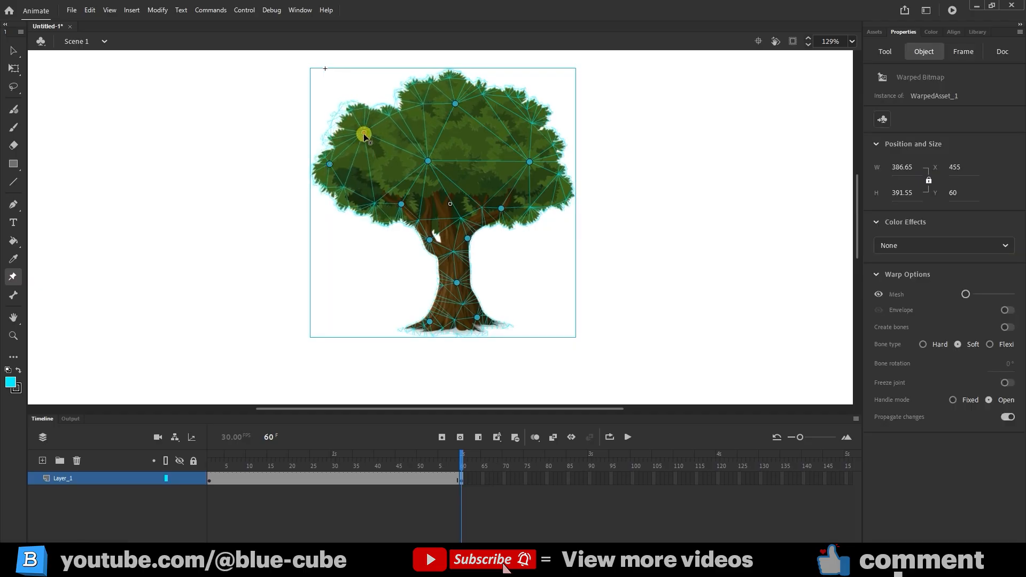
Drag four canopy pins to bend the tree sideways at frame 60.
drag(364, 136, 438, 154)
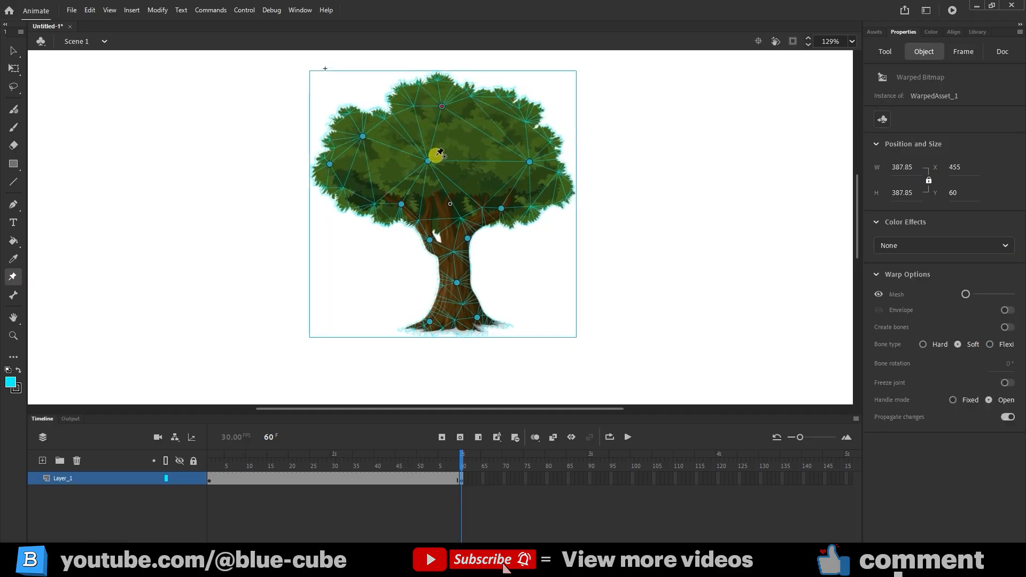
drag(437, 154, 402, 201)
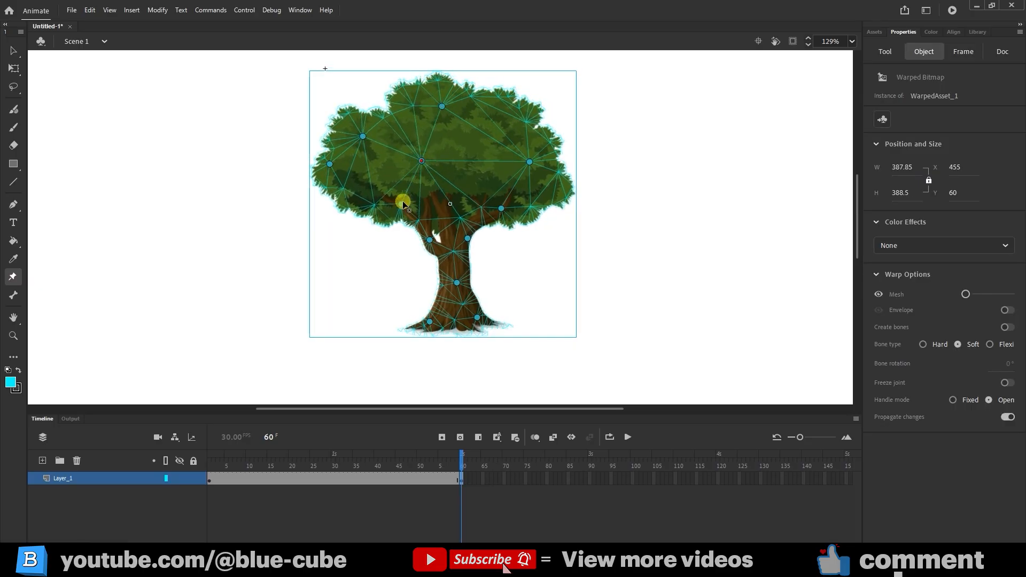
drag(403, 203, 543, 170)
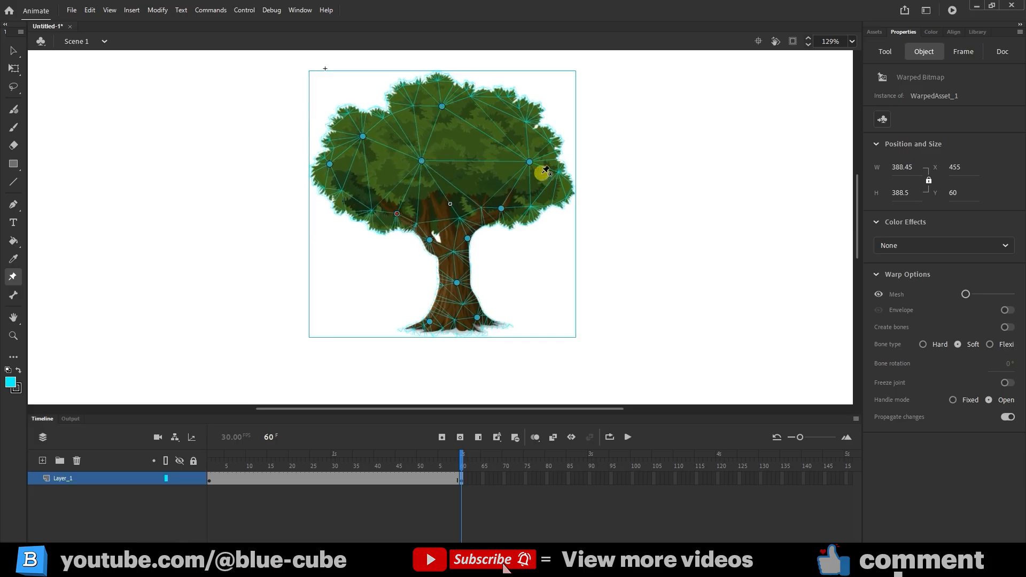
drag(530, 162, 504, 213)
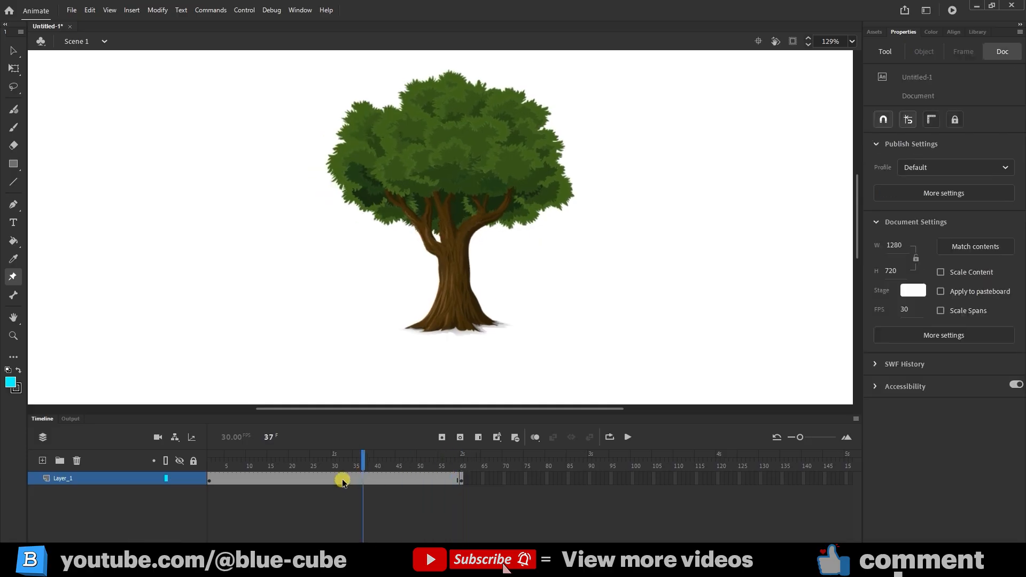
Create a Classic Tween across frames 1–60 and play it to preview the sway.
right_click(344, 482)
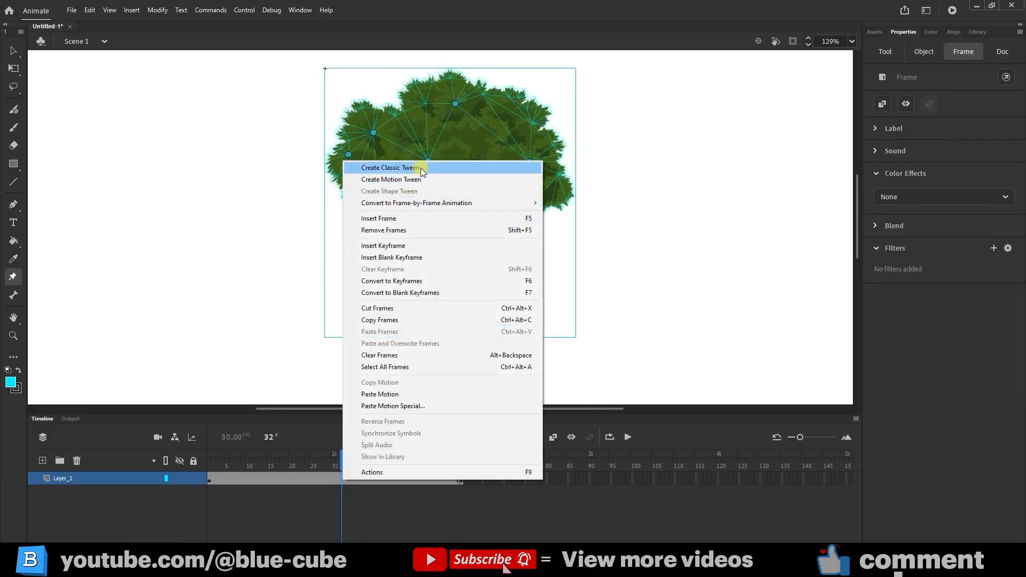
click(388, 167)
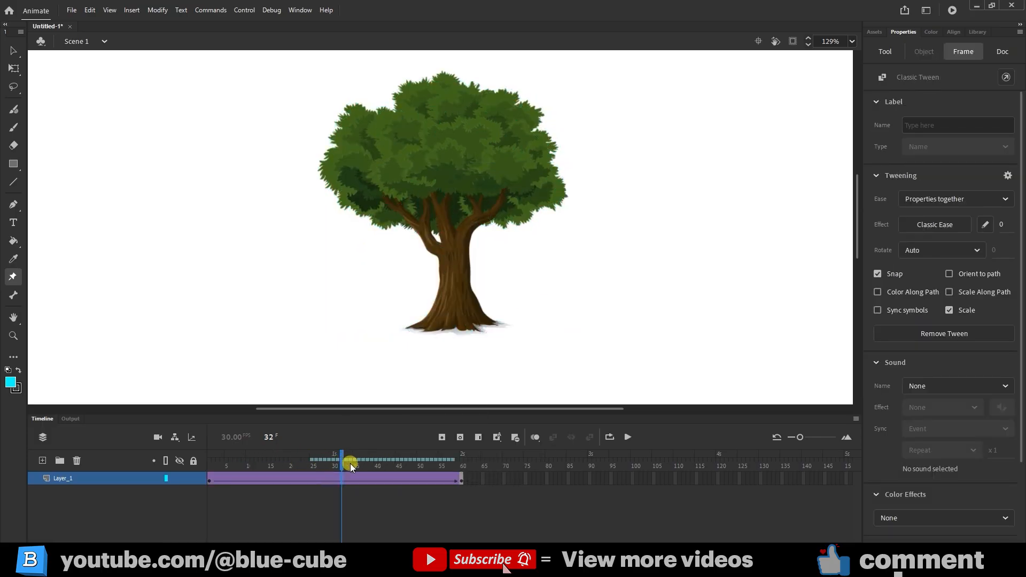
click(208, 466)
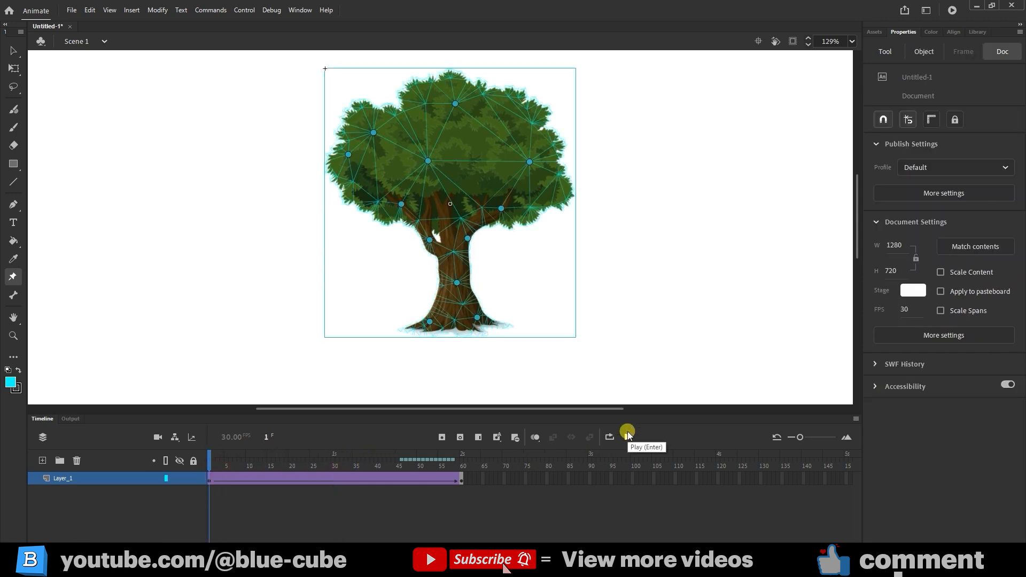
click(627, 437)
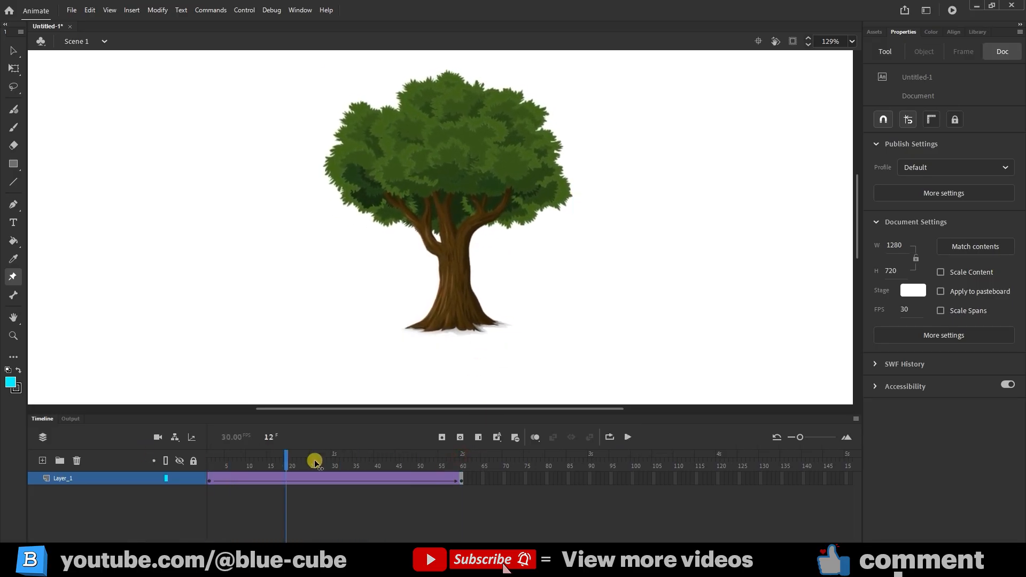
click(461, 461)
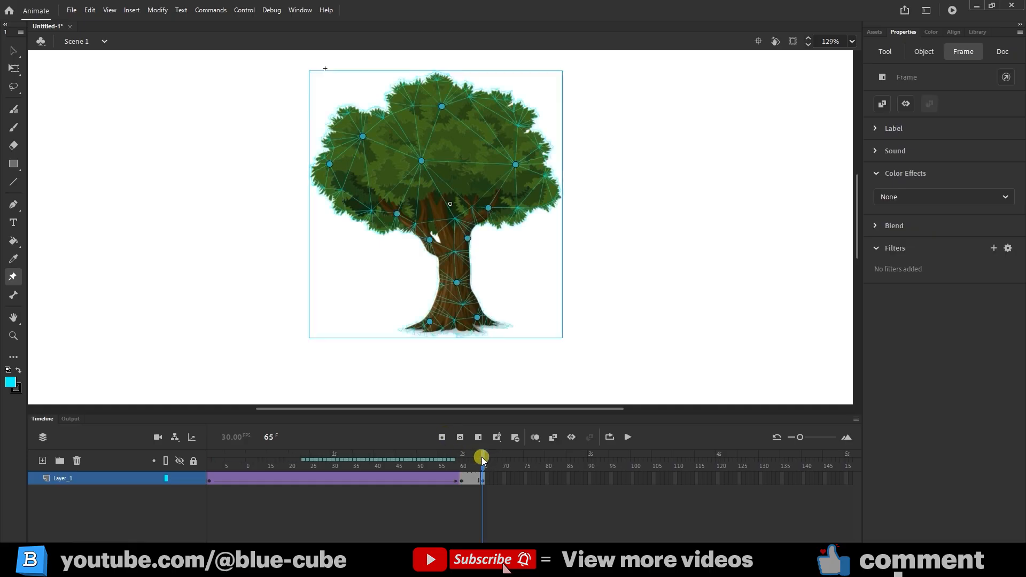
Scrub the playhead to view the frames after frame 60.
drag(482, 456, 467, 456)
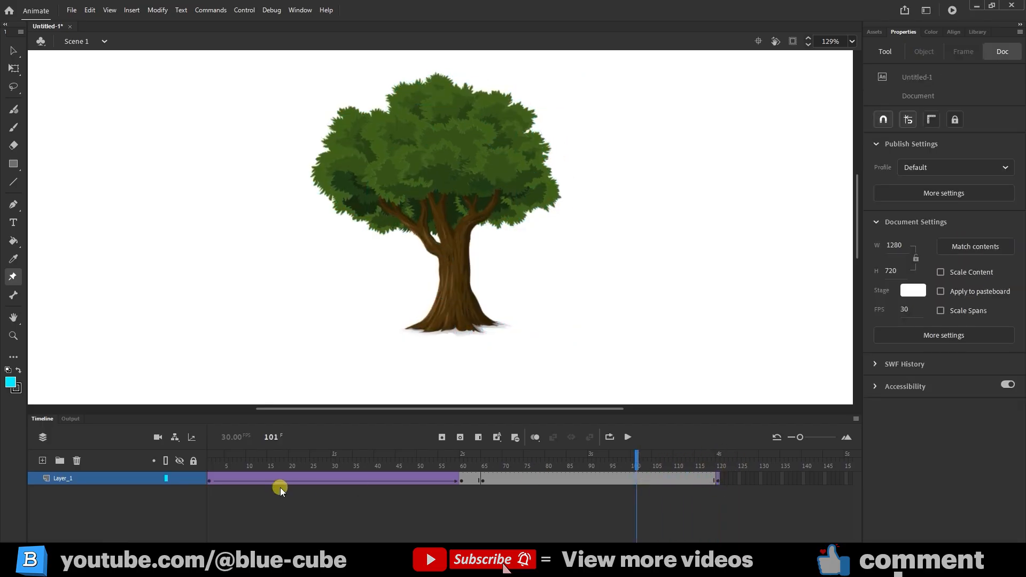
Add a Classic Tween from frame 65 to 120 and scrub through it.
right_click(561, 479)
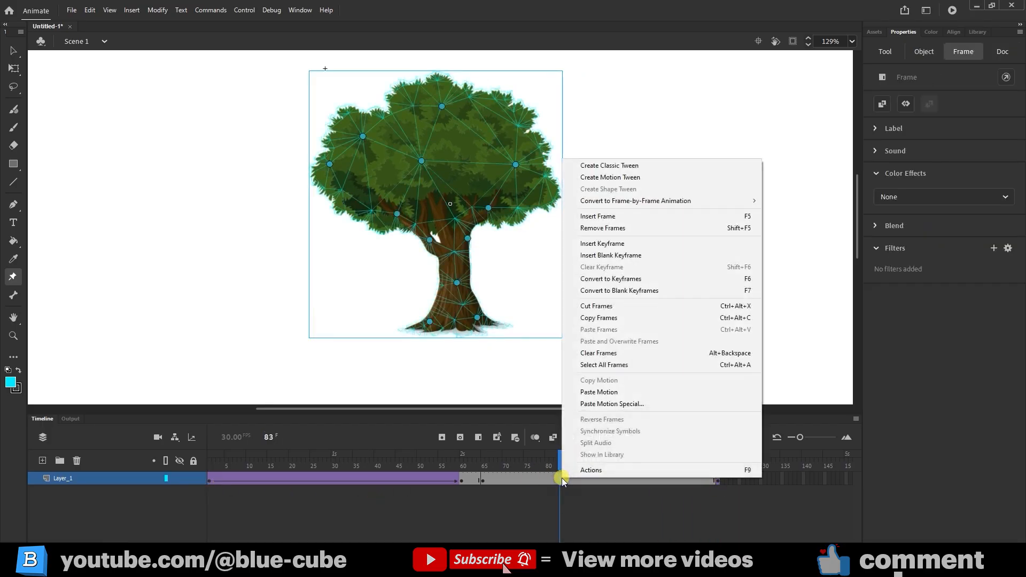
click(608, 165)
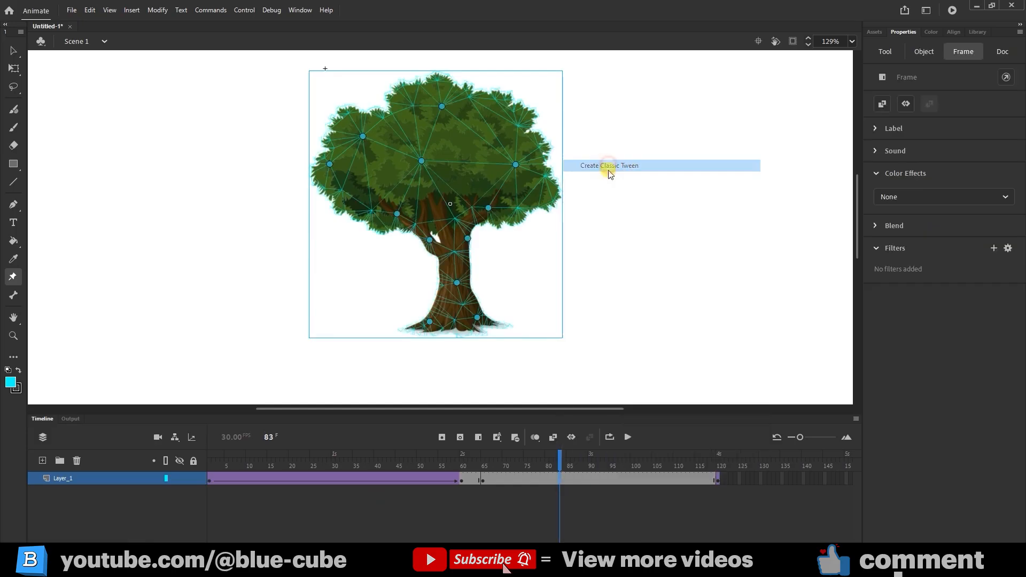
click(609, 165)
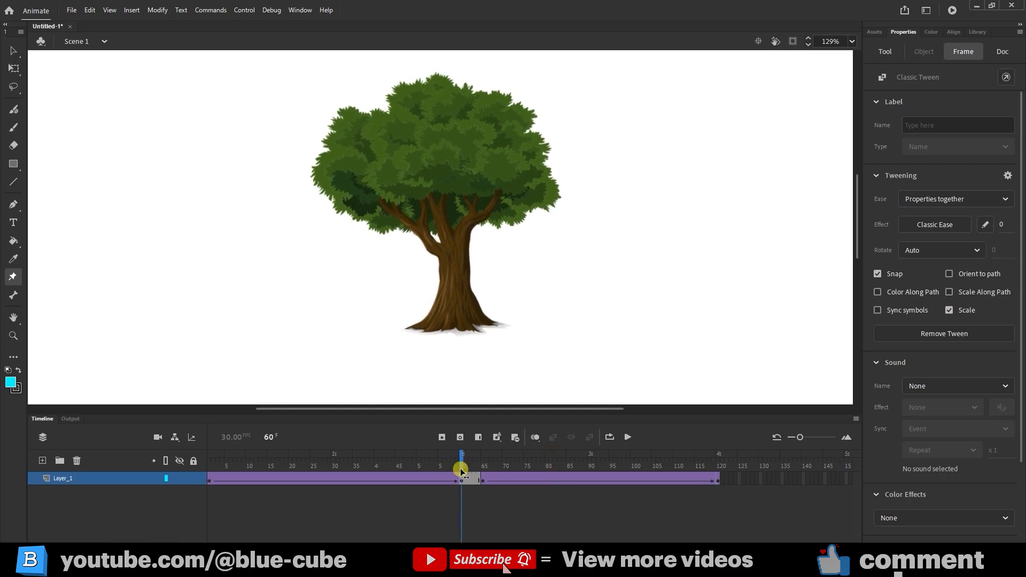
drag(460, 469, 718, 456)
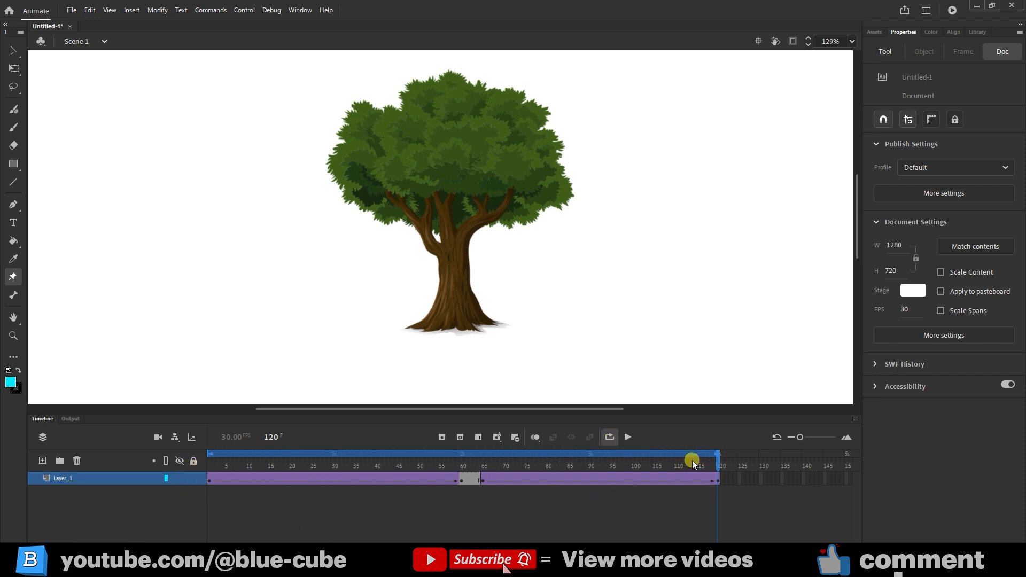
Turn on Loop, play the 120-frame sway, then stop playback.
click(627, 438)
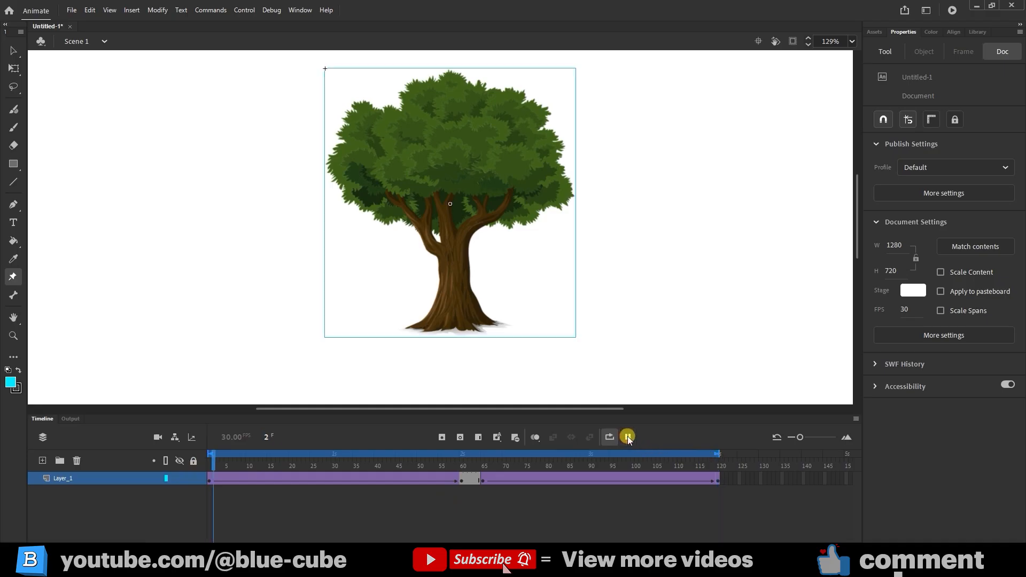
click(627, 437)
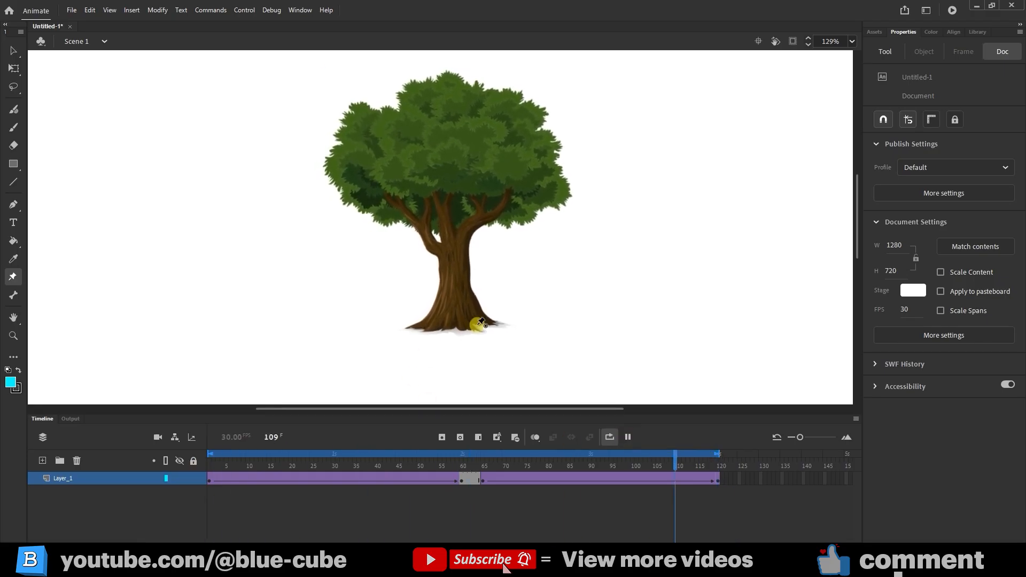
click(414, 454)
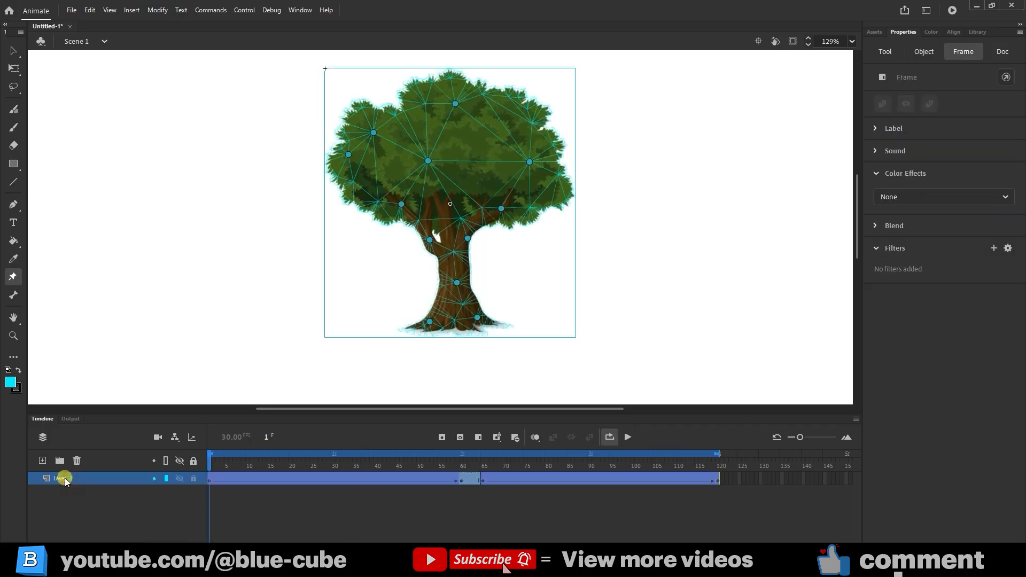
Convert the animated tree layer into a Graphic symbol named 'tree'.
right_click(62, 478)
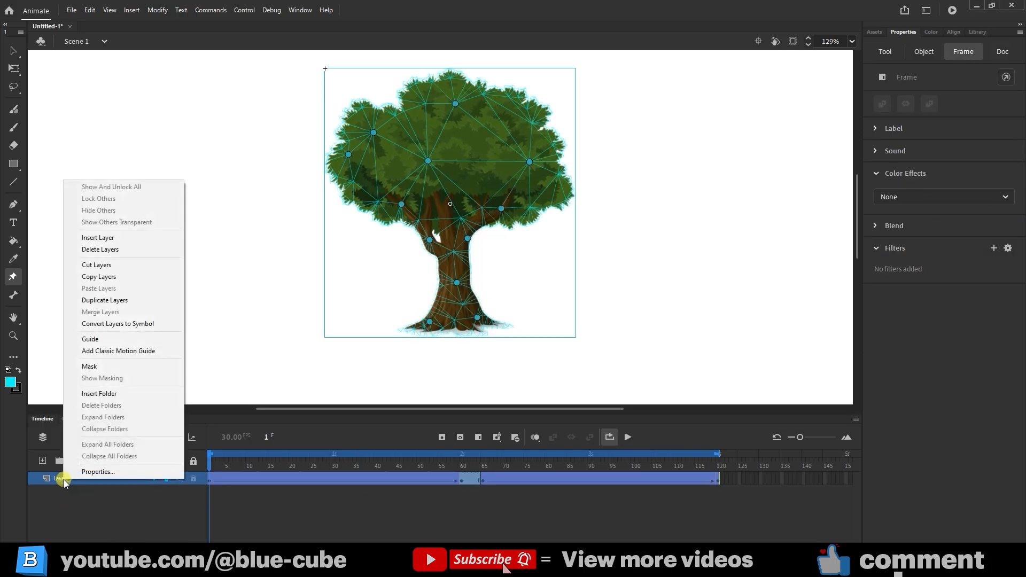
mouse_move(118, 324)
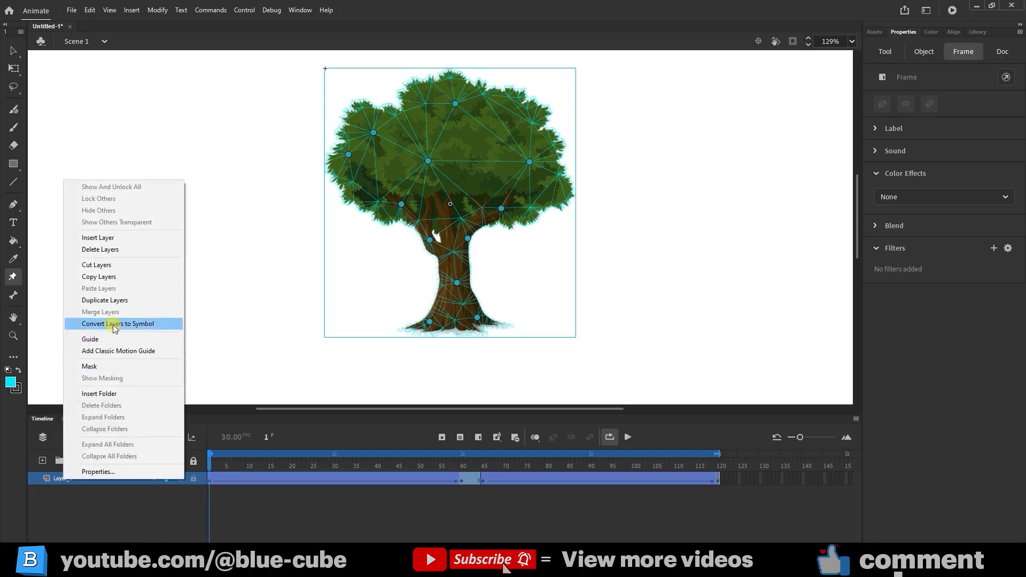
click(118, 323)
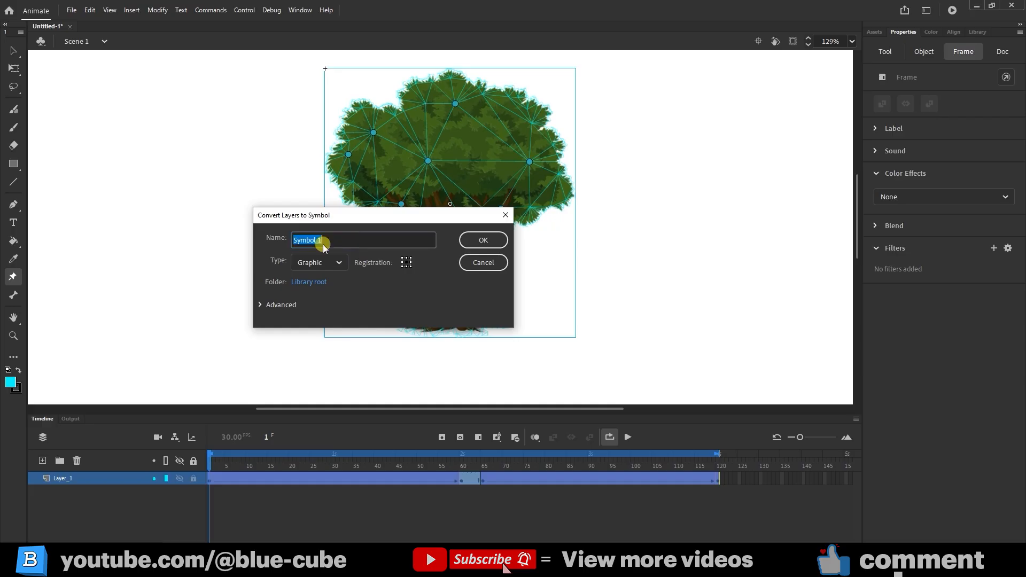
text(tree)
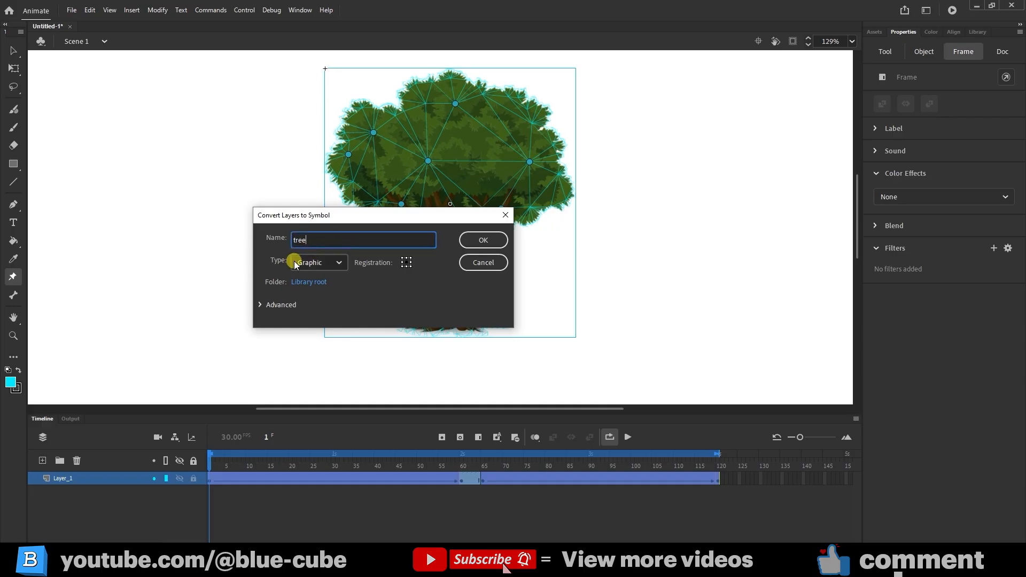
click(483, 240)
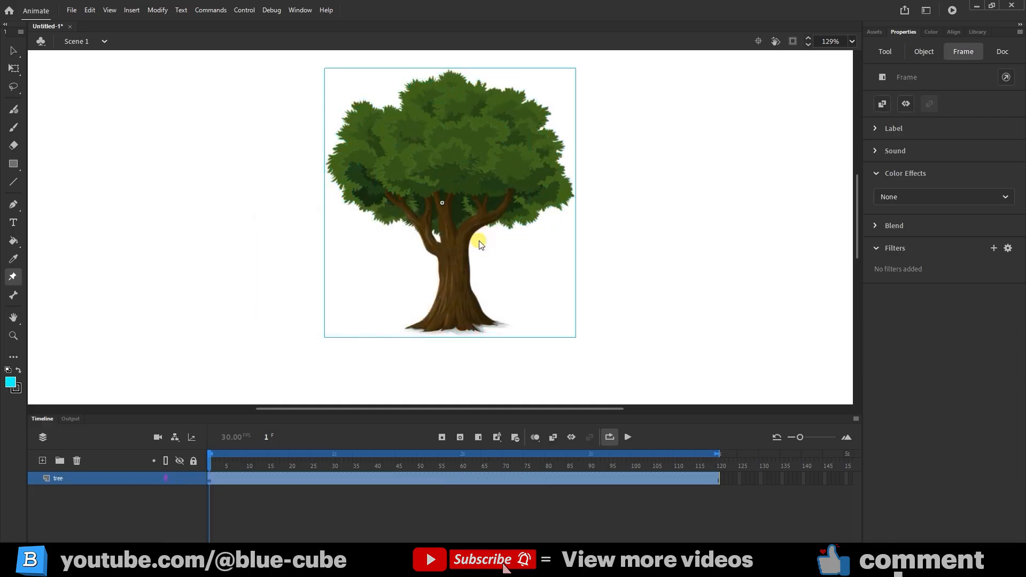
mouse_move(980, 33)
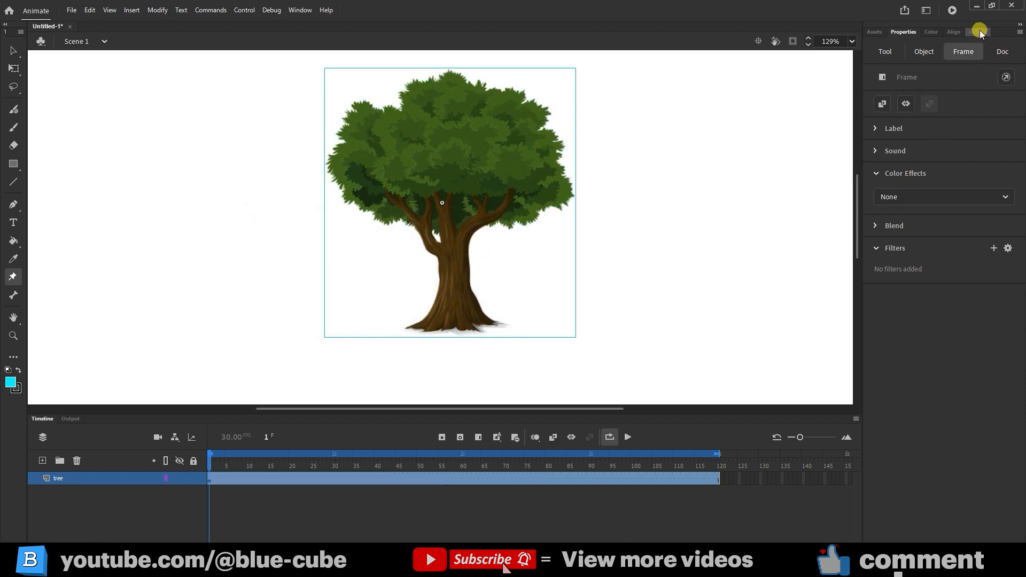
From the Library, save the 'tree' symbol as an asset with objects and motion.
click(977, 32)
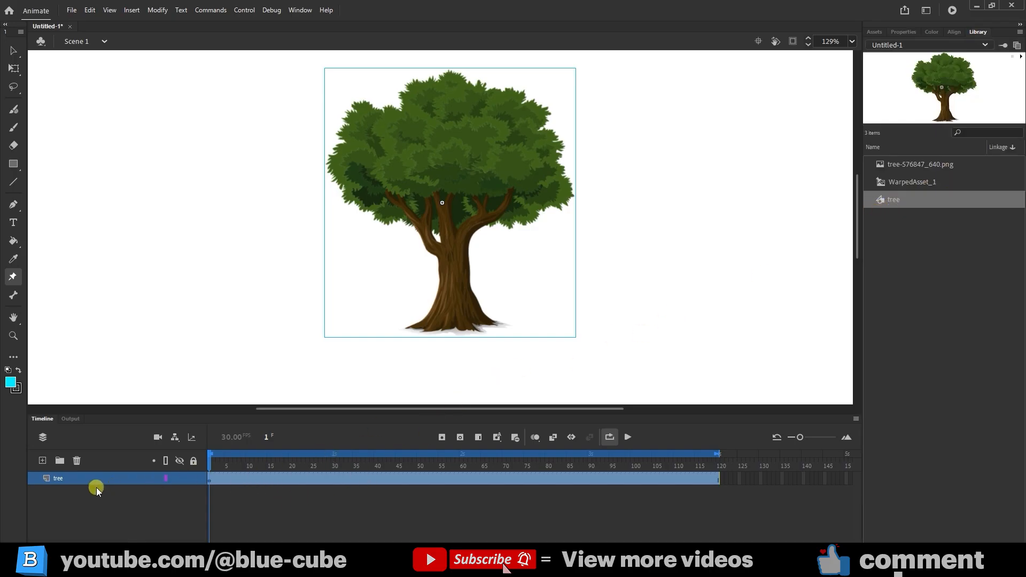
click(43, 461)
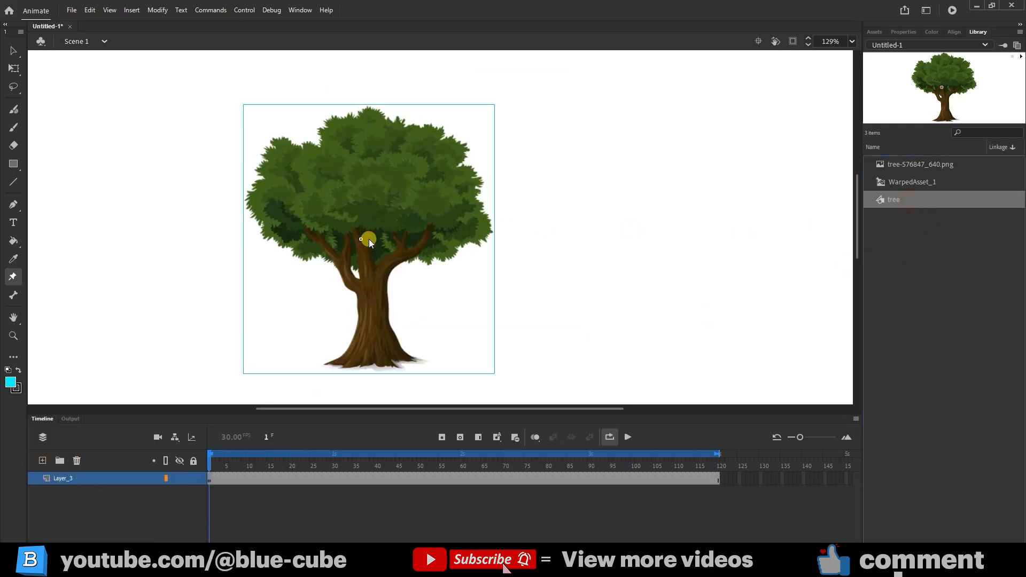
click(411, 455)
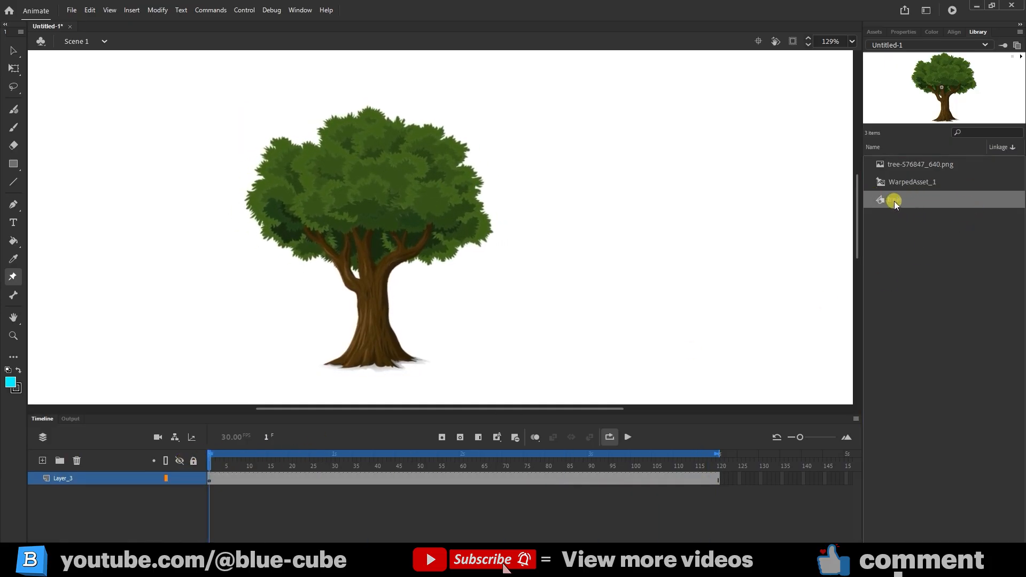
right_click(893, 199)
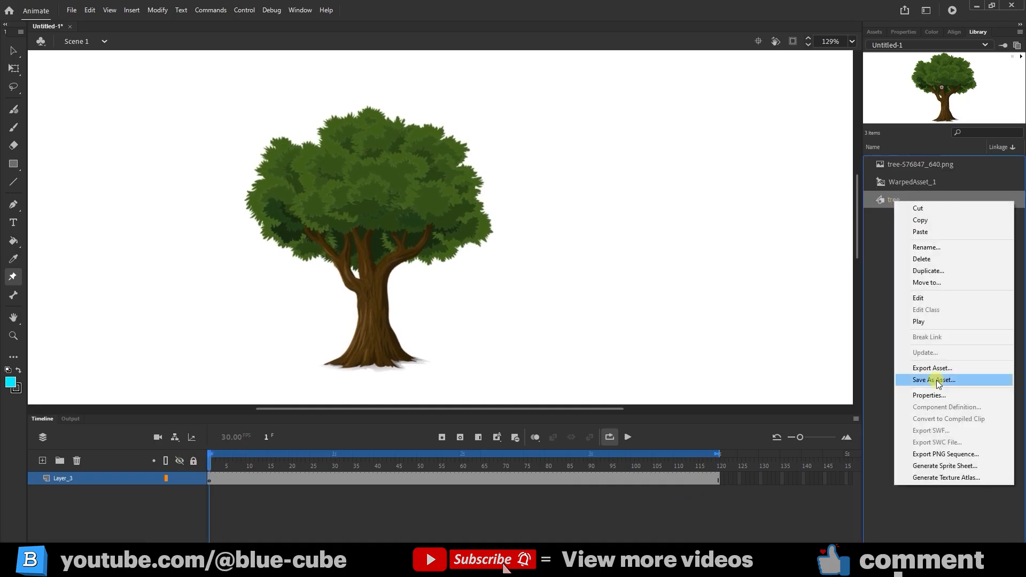
click(933, 381)
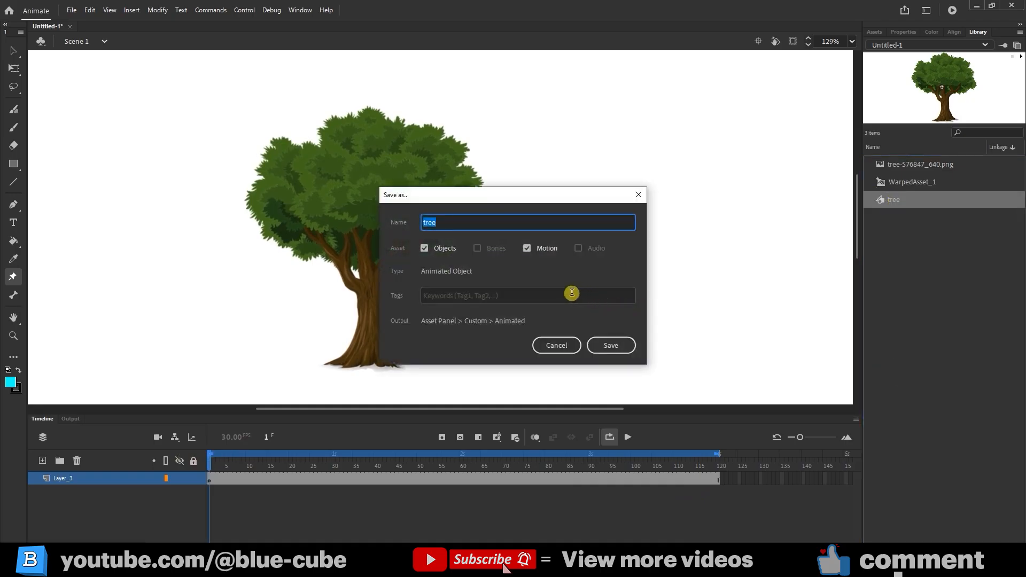
mouse_move(496, 247)
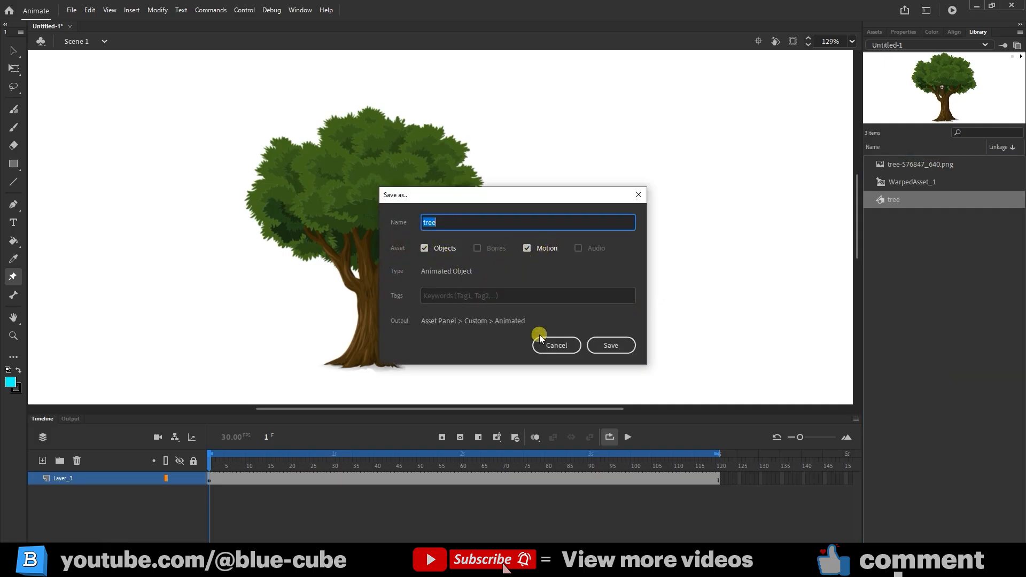
click(609, 344)
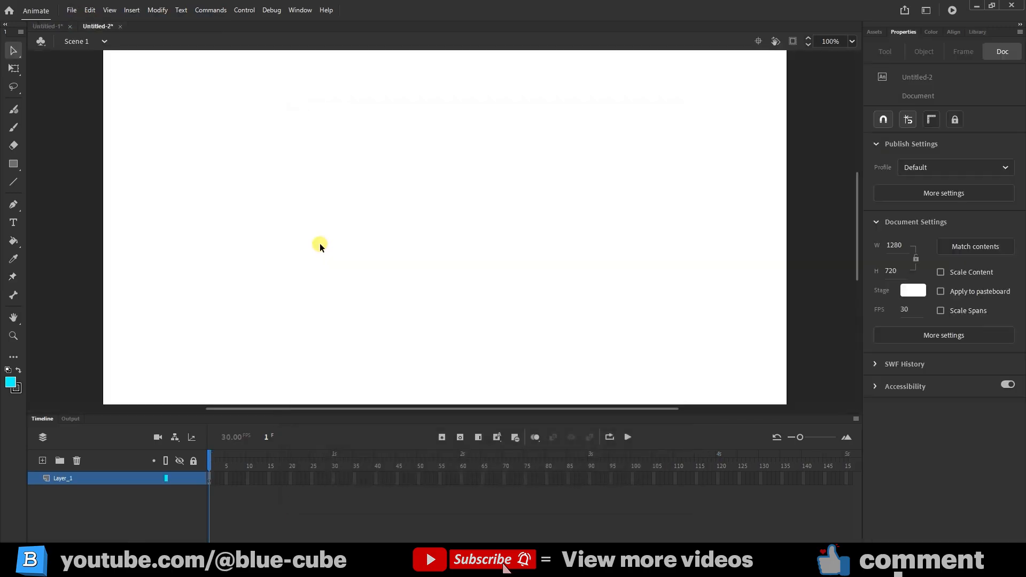
Test the custom tree asset by dragging it onto a new document's stage, then close without saving.
click(874, 32)
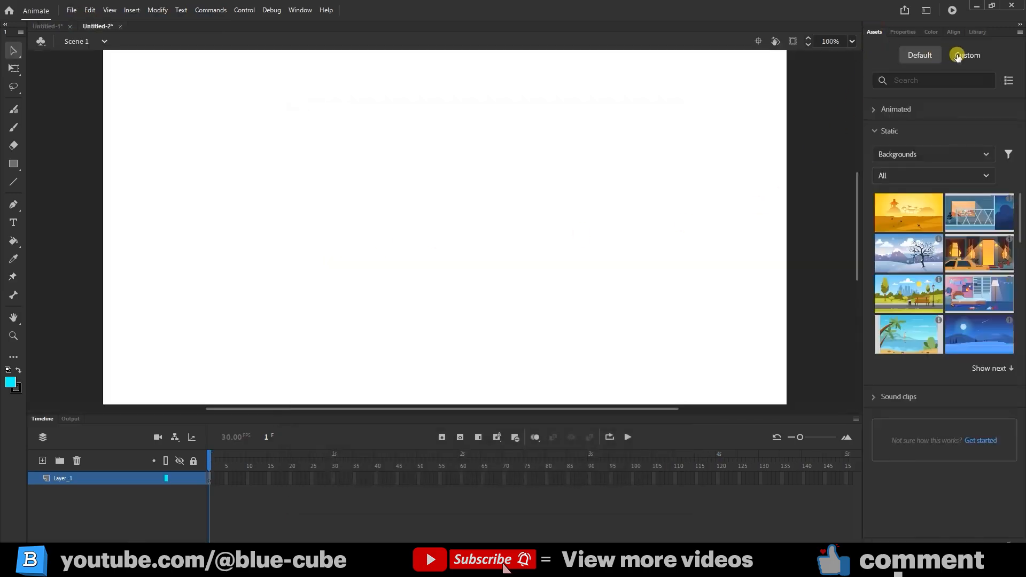
click(874, 109)
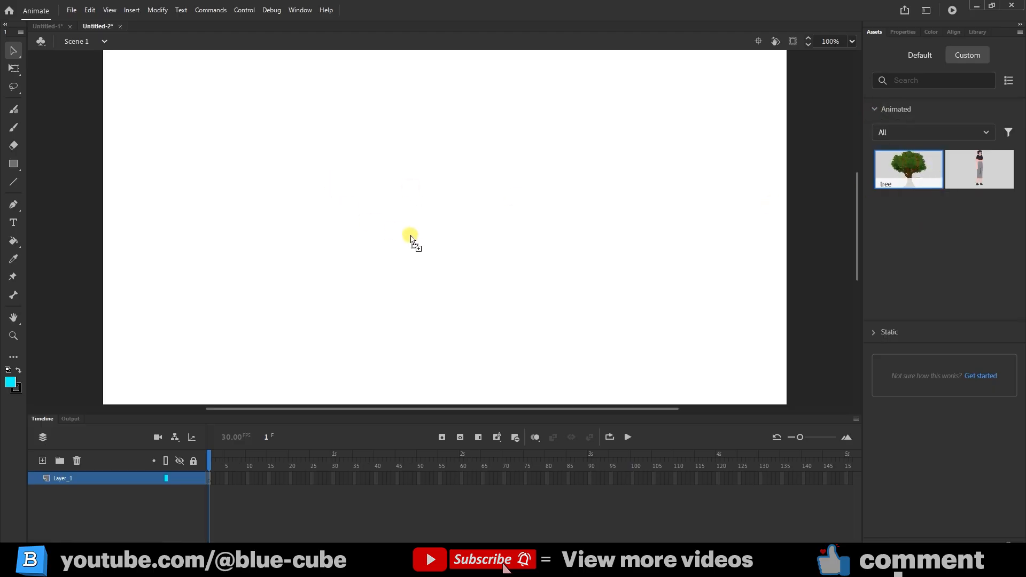
drag(908, 169, 409, 235)
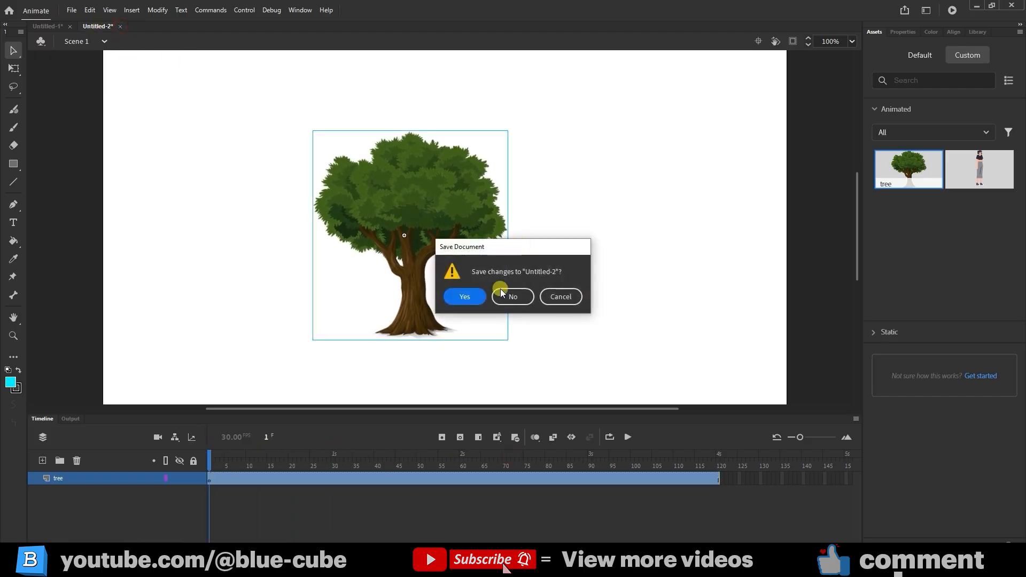
click(512, 296)
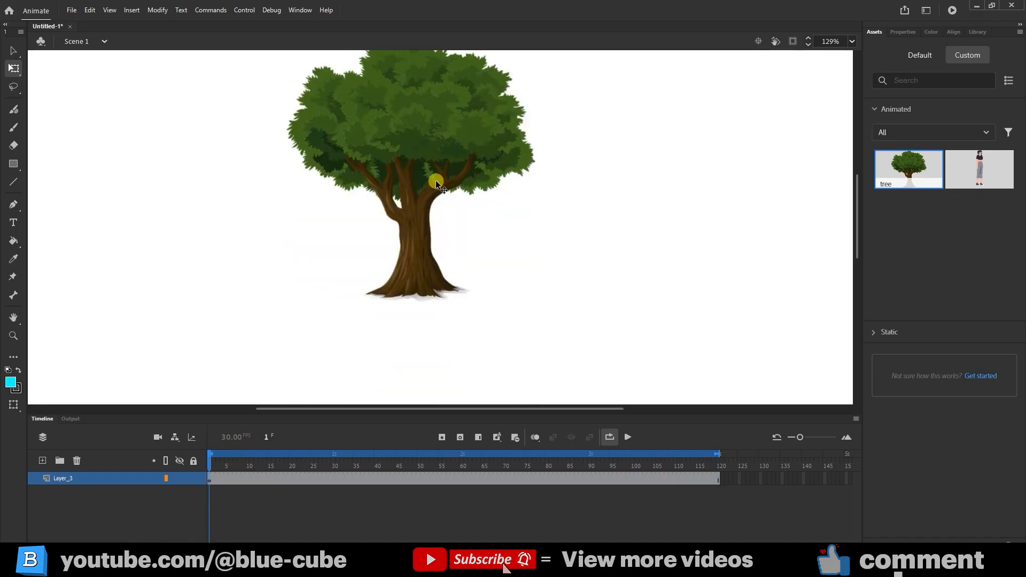
Duplicate the tree symbol in the Library as 'tree shadow', place it on stage, and cut it.
click(977, 31)
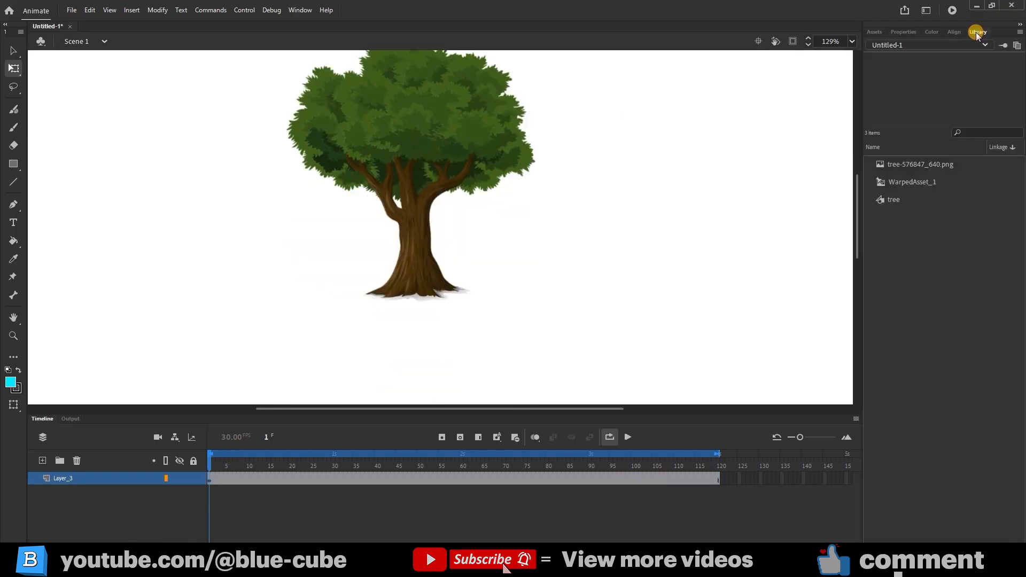
click(893, 200)
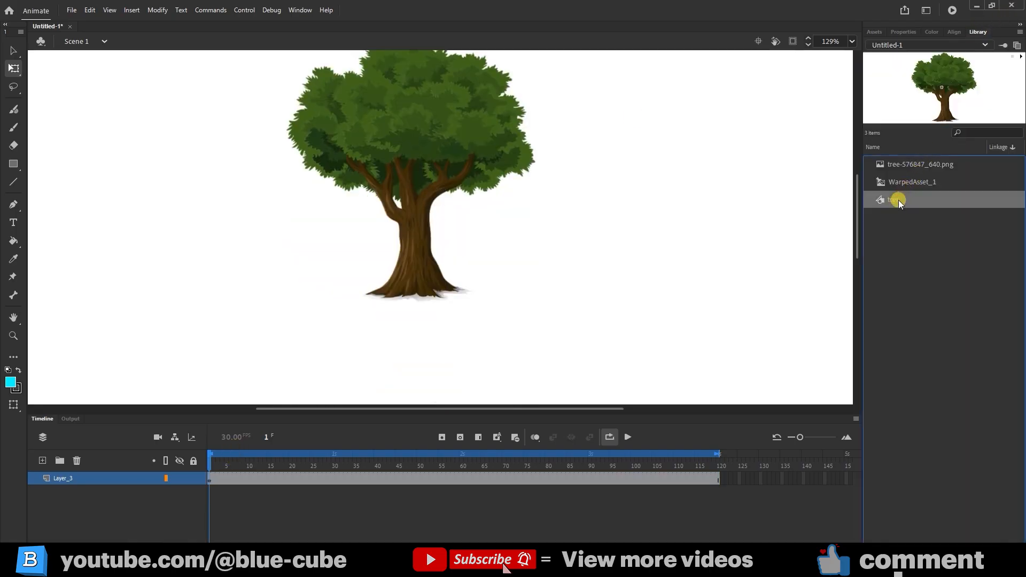
right_click(898, 200)
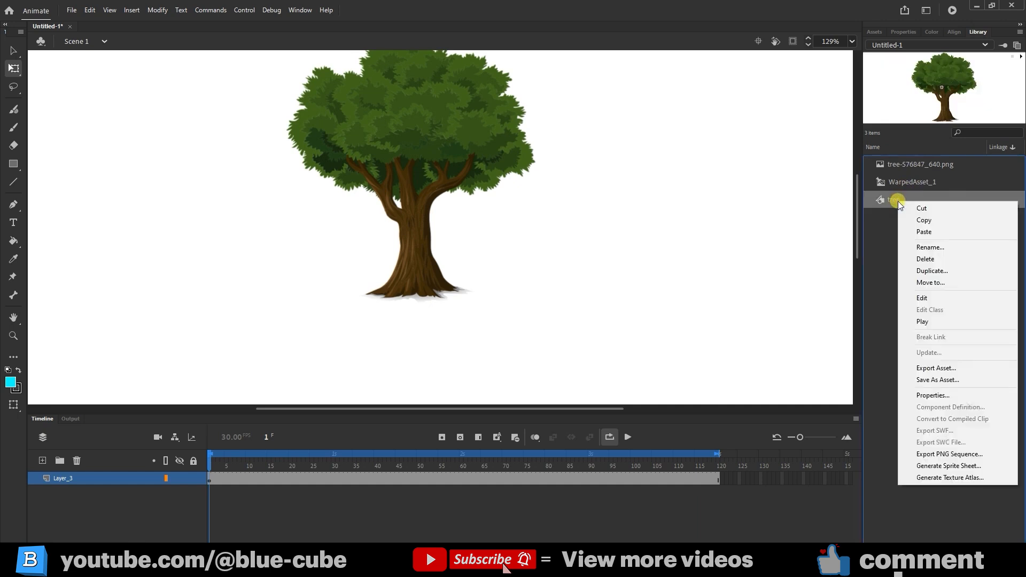
click(932, 270)
text(tree s)
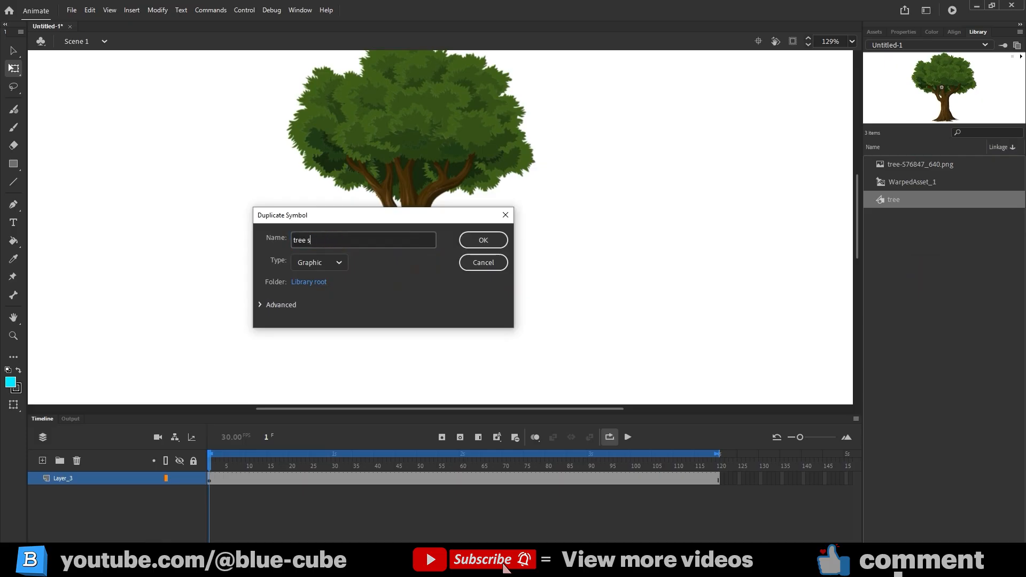
click(482, 240)
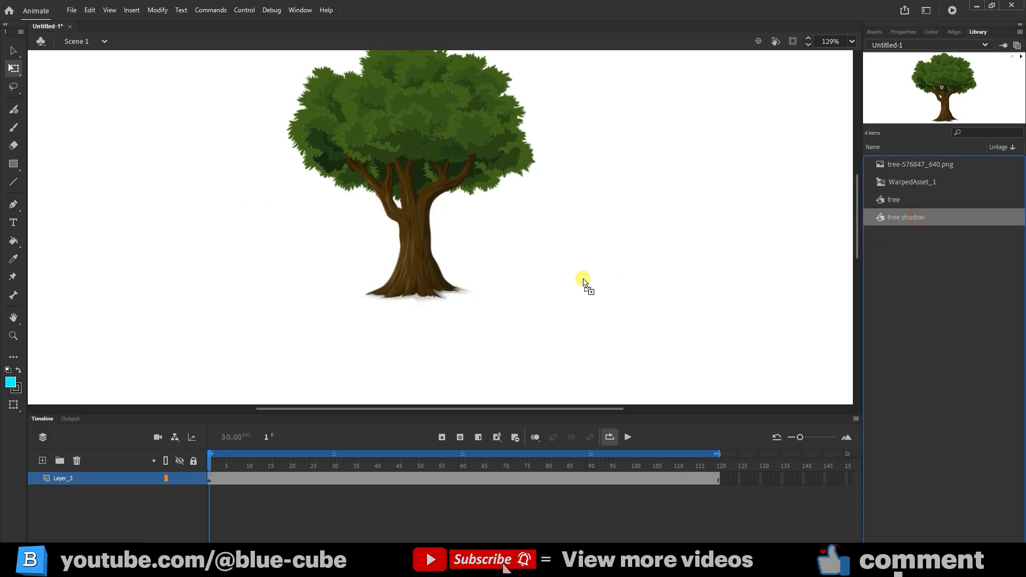
drag(582, 282, 557, 226)
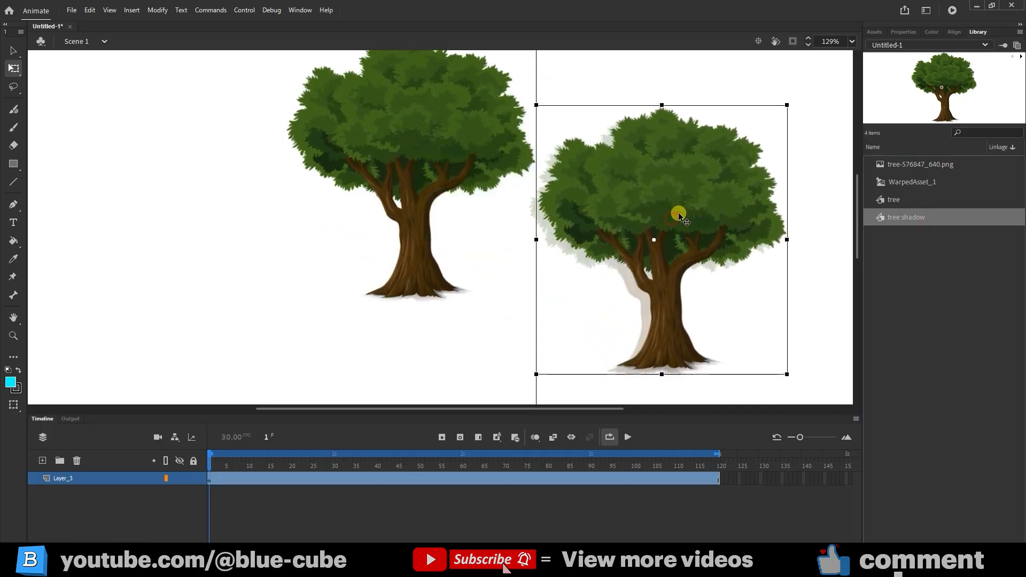
key(ctrl+x)
text(shadow)
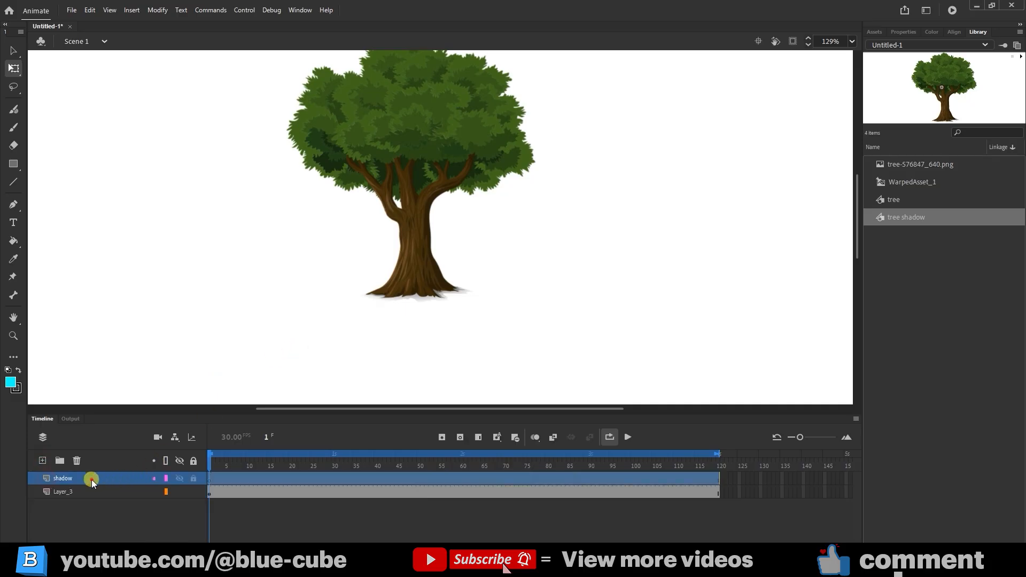
Paste the tree in place on the shadow layer, rotate it 90° CCW and angle it toward the ground.
key(ctrl+shift+v)
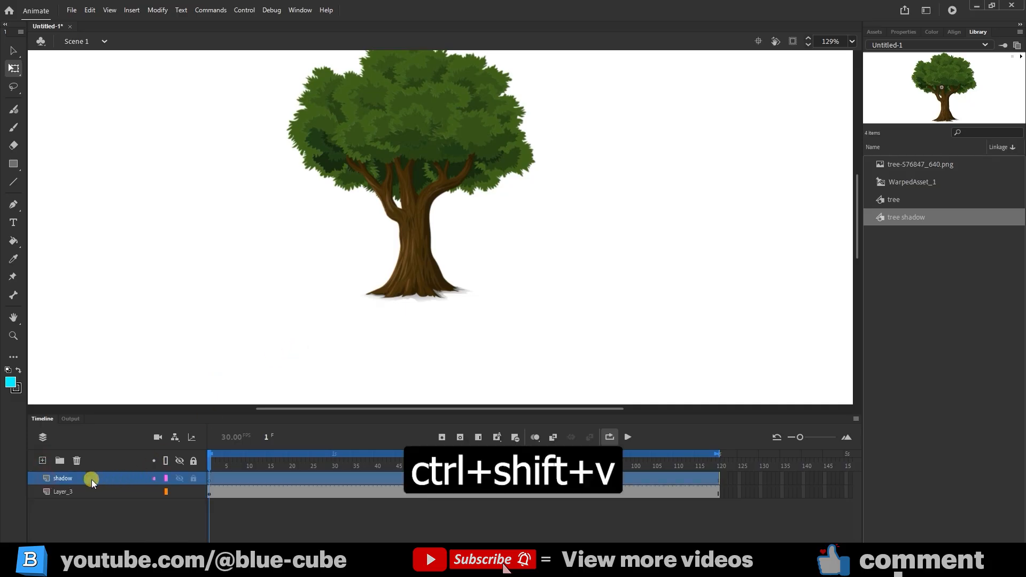
key(ctrl+shift+v)
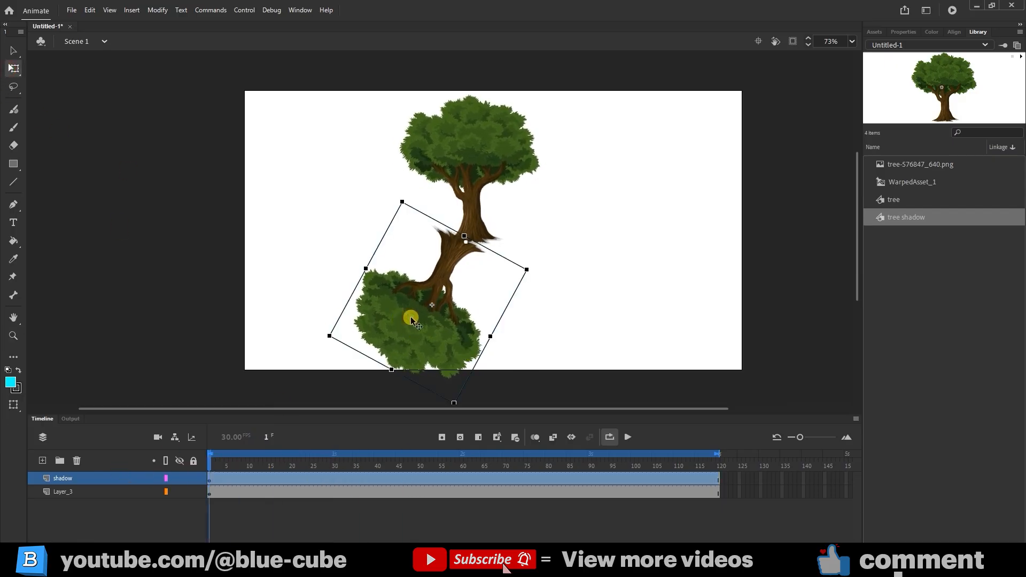
right_click(411, 318)
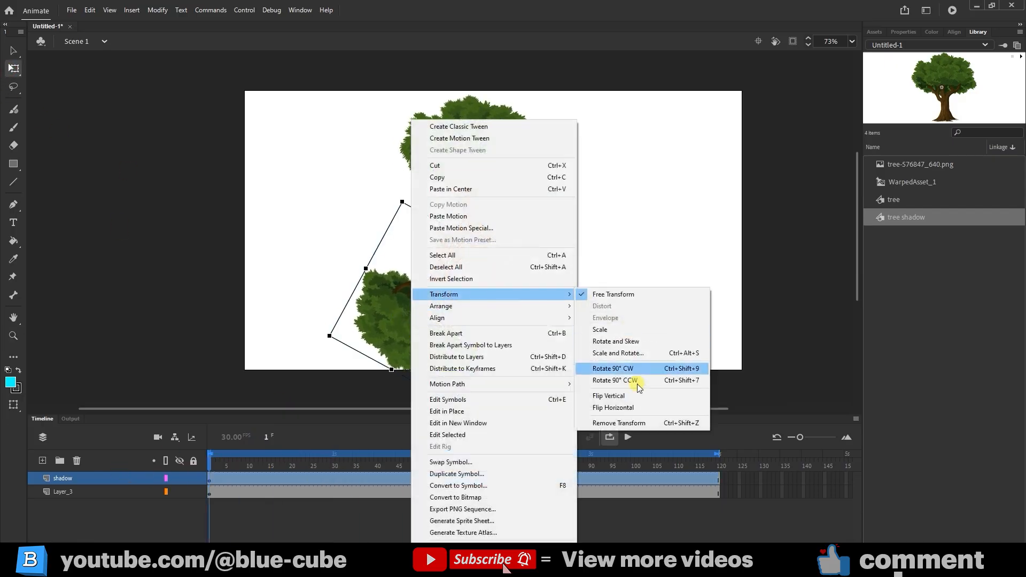
click(611, 368)
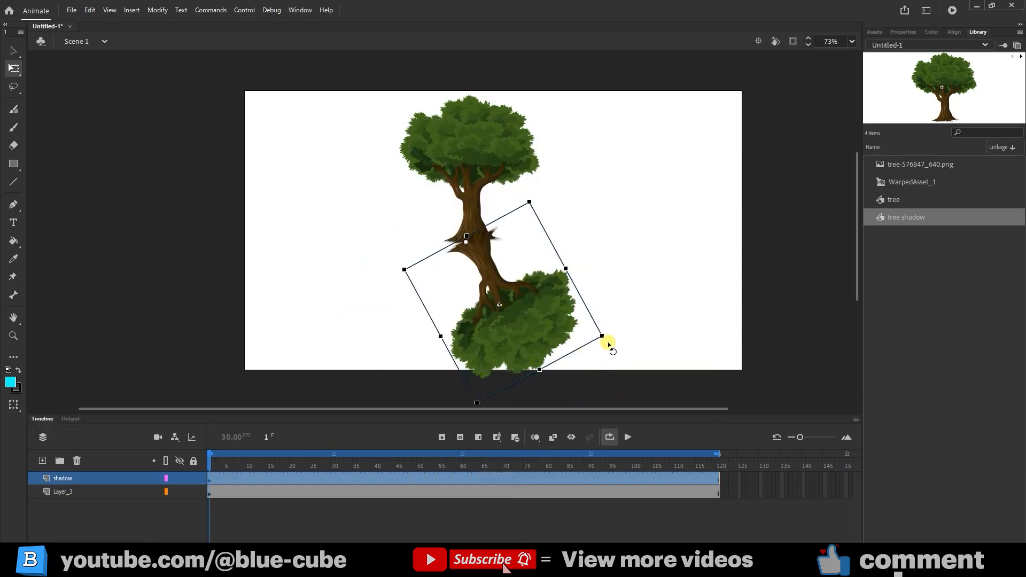
drag(607, 340, 435, 311)
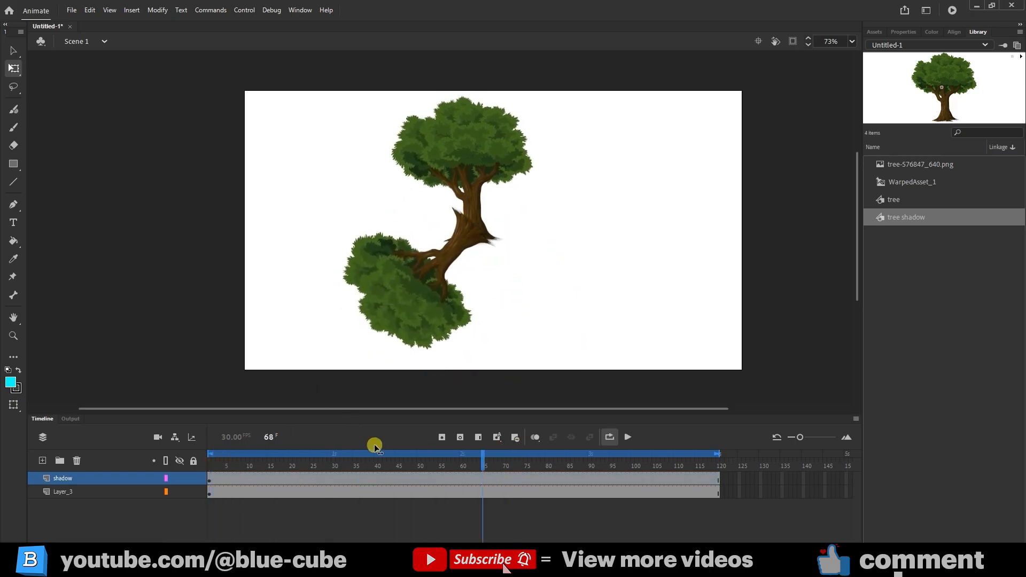
drag(374, 453, 401, 453)
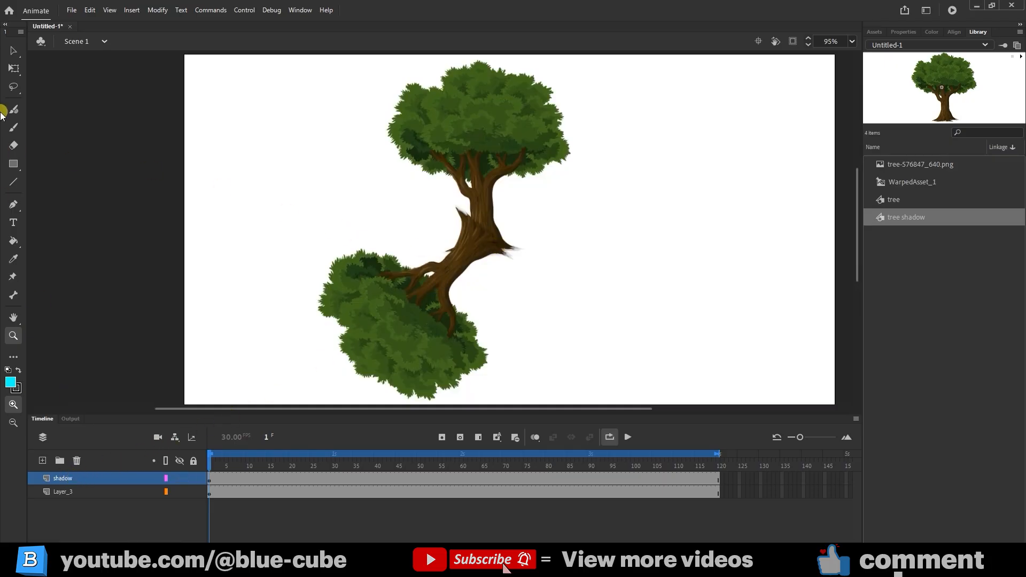
Switch the shadow copy's Color Effect to Advanced in its Properties.
click(13, 68)
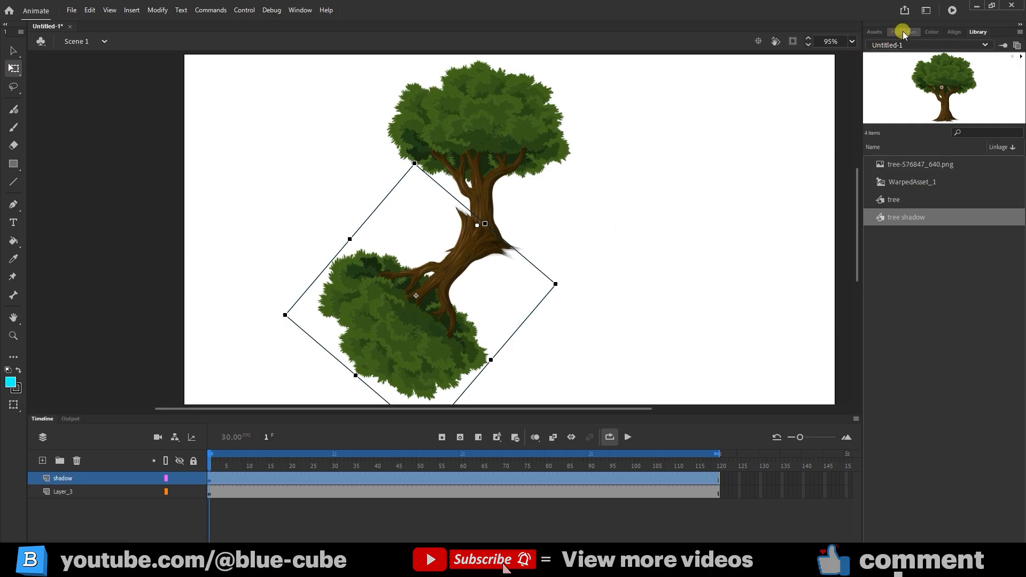
click(904, 31)
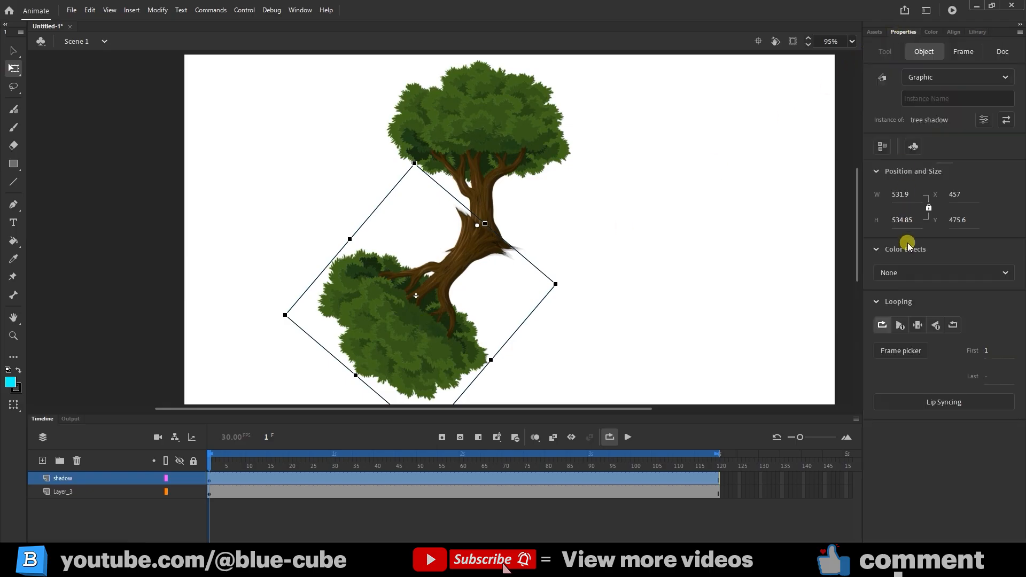
click(942, 272)
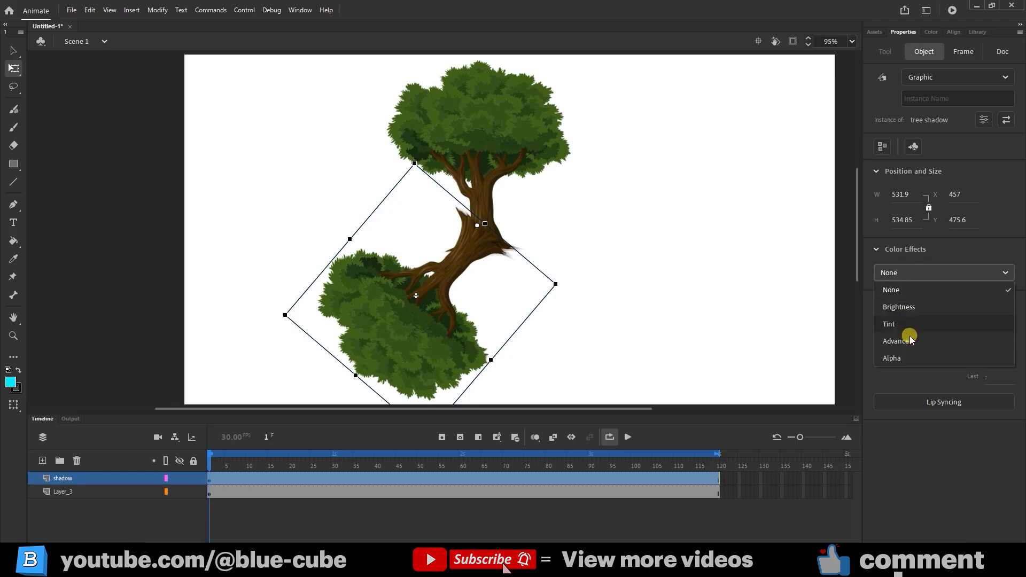
click(896, 341)
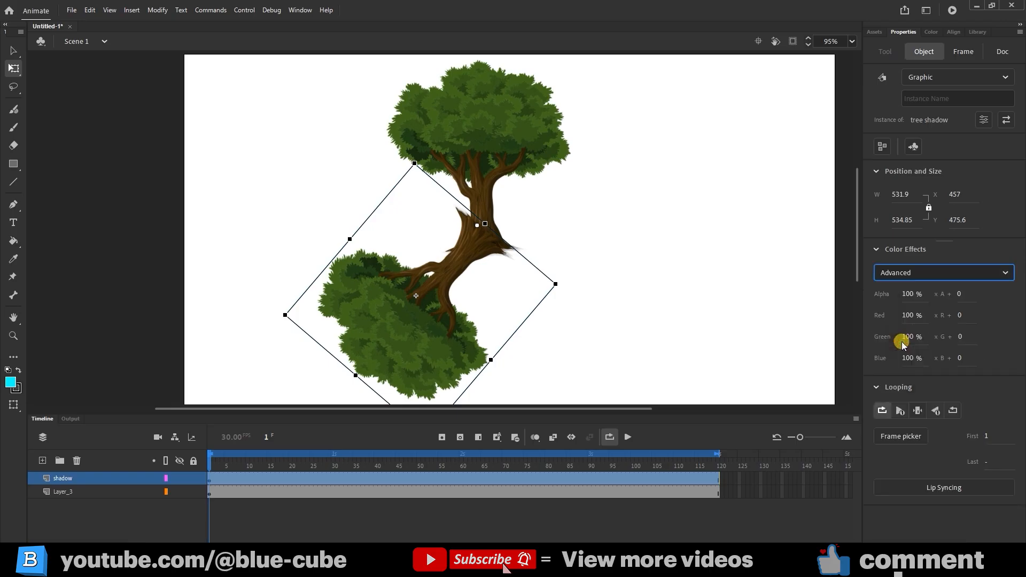
mouse_move(911, 318)
text(-100)
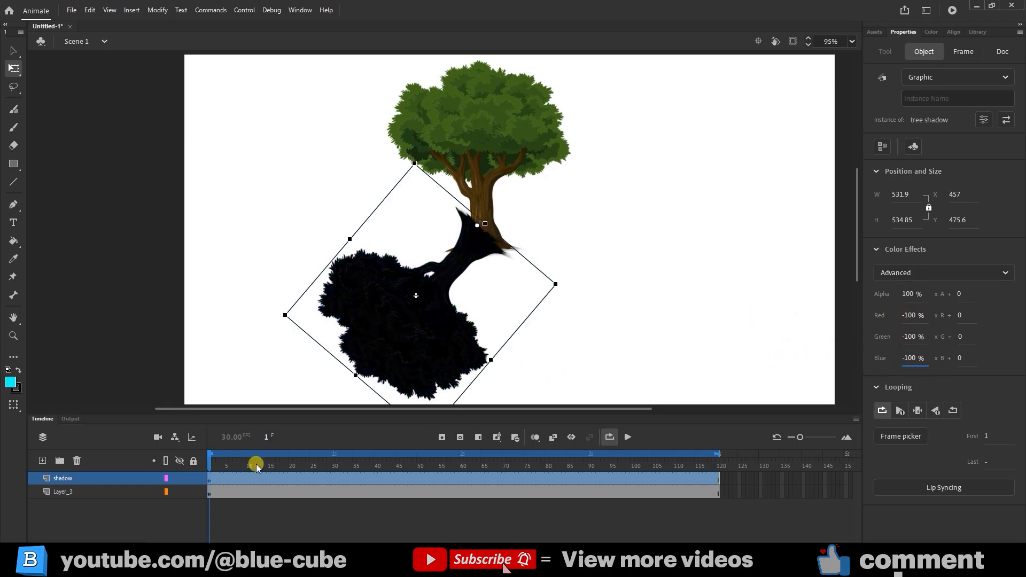
Set the shadow's alpha to about 58% and open the filter settings for a blur.
click(1001, 51)
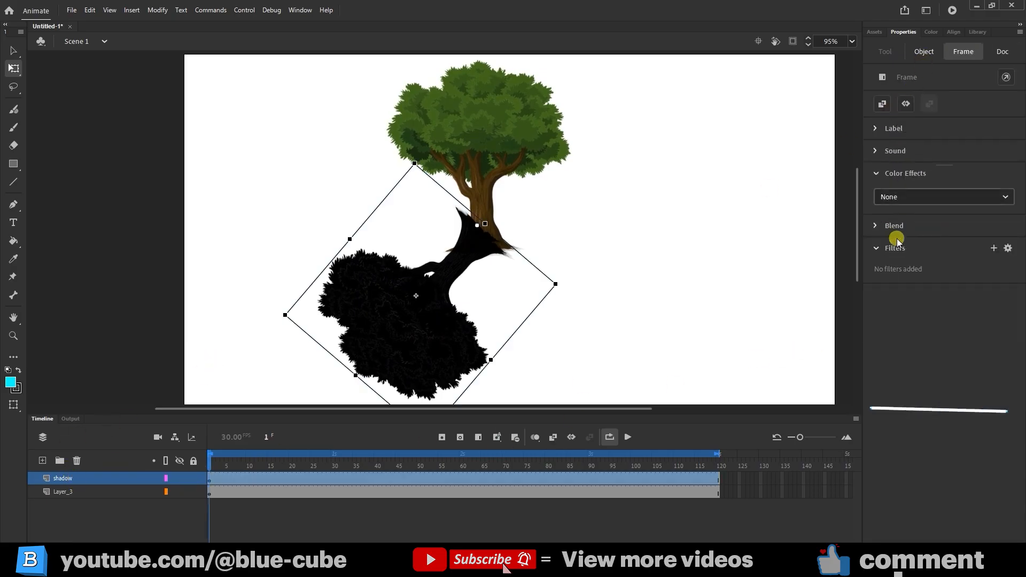
click(923, 52)
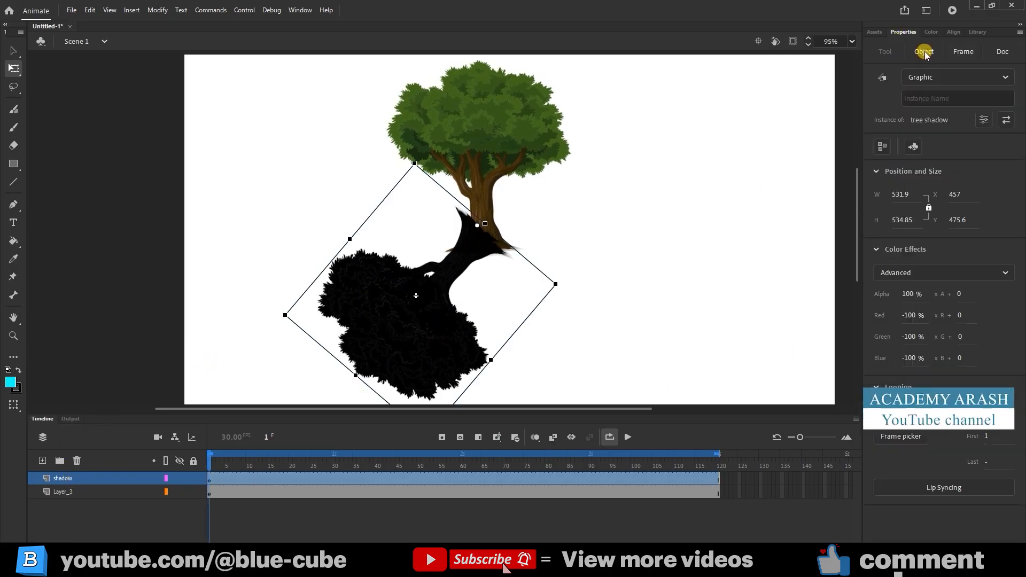
click(910, 294)
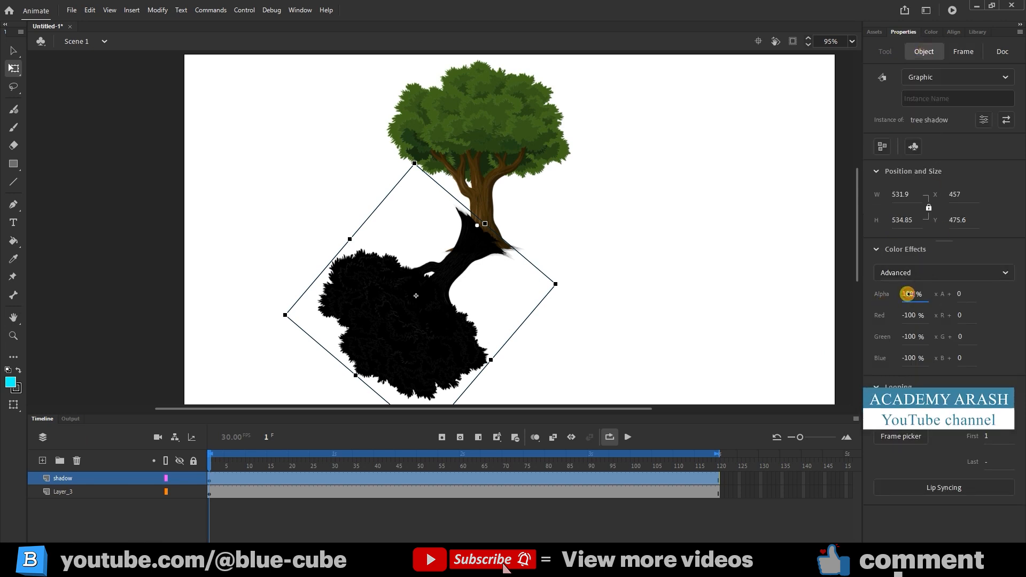
drag(909, 294, 887, 296)
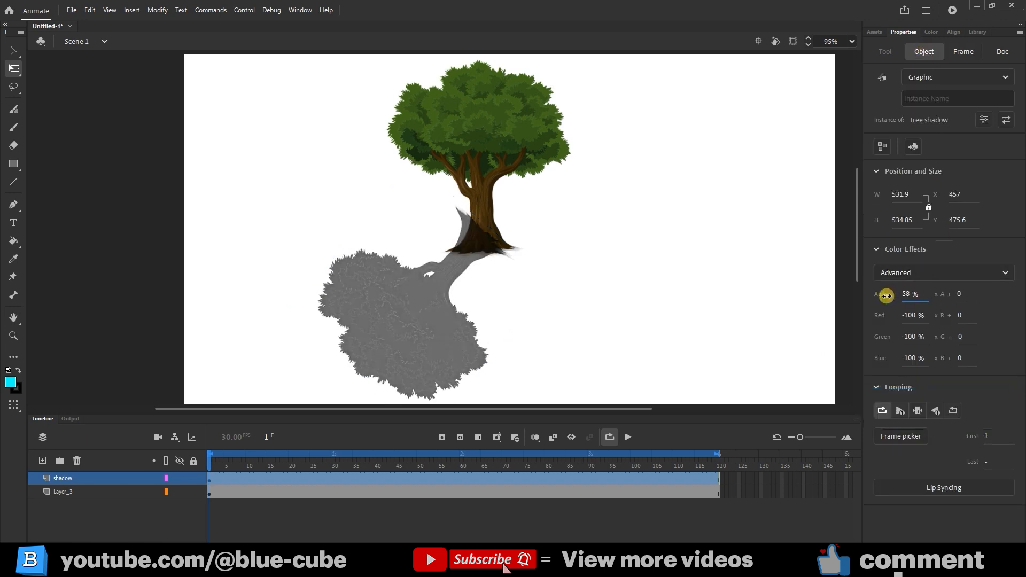
click(963, 51)
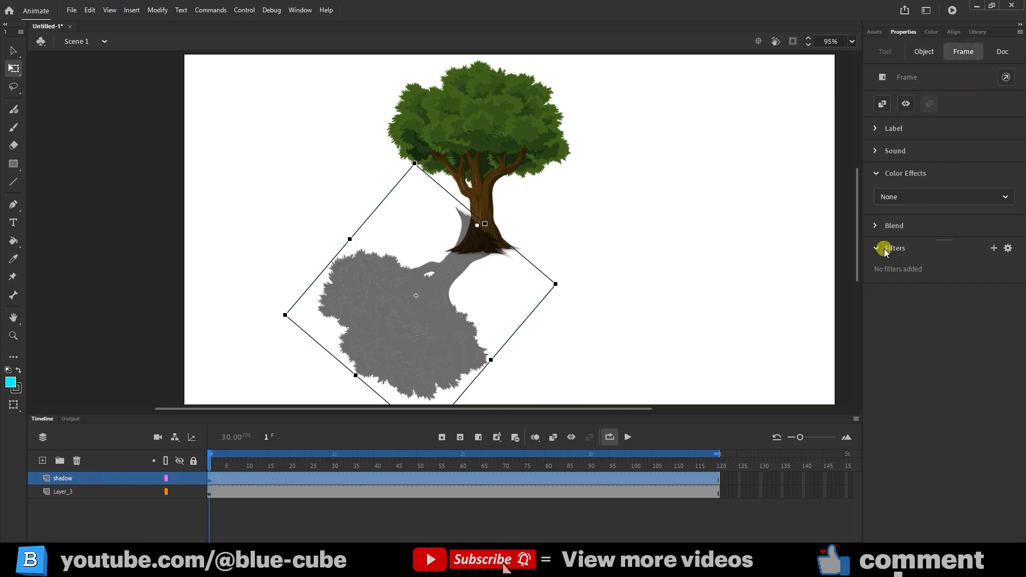
click(993, 248)
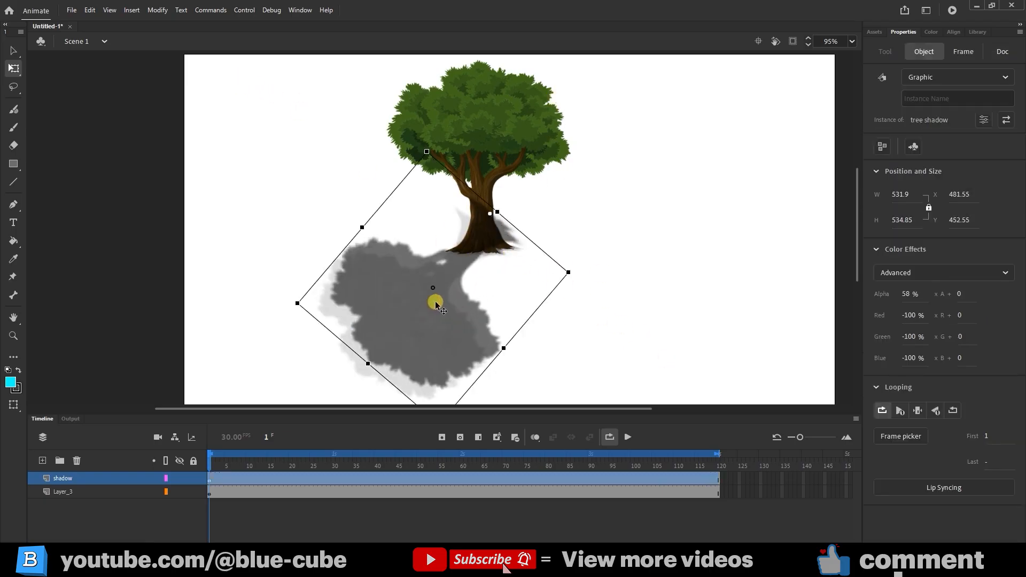
Move the shadow beneath the trunk base and scale it down slightly.
drag(435, 304, 363, 233)
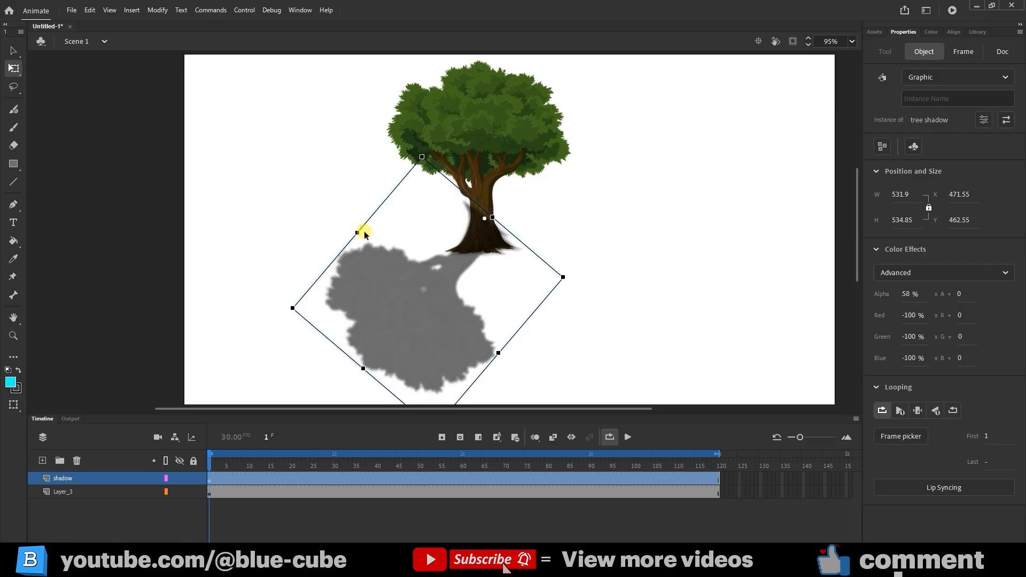
drag(363, 233, 372, 364)
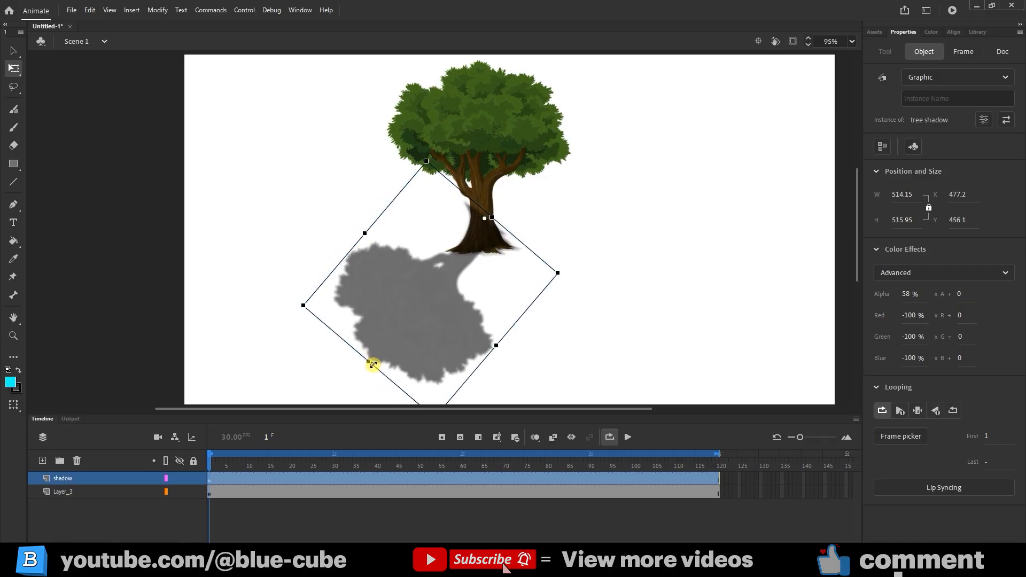
drag(372, 365, 359, 371)
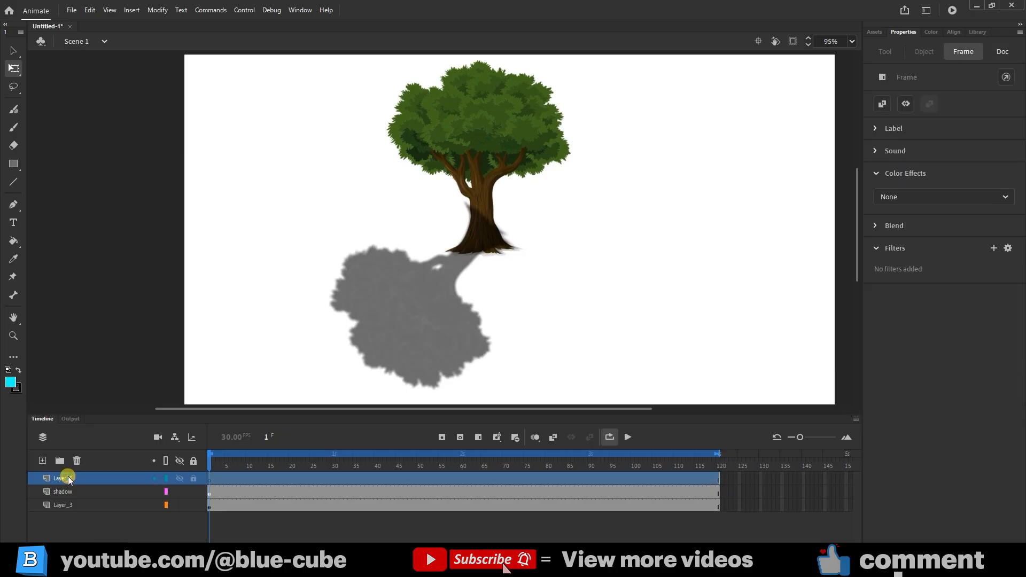
Fill a ground outline red on the top layer and make that layer mask the shadow.
click(12, 203)
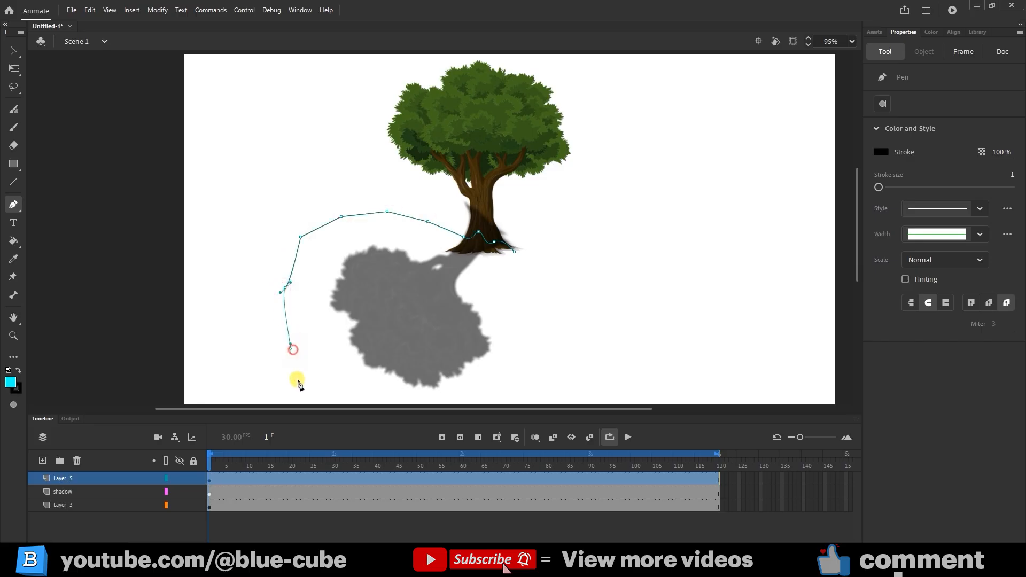
scroll(down, 3)
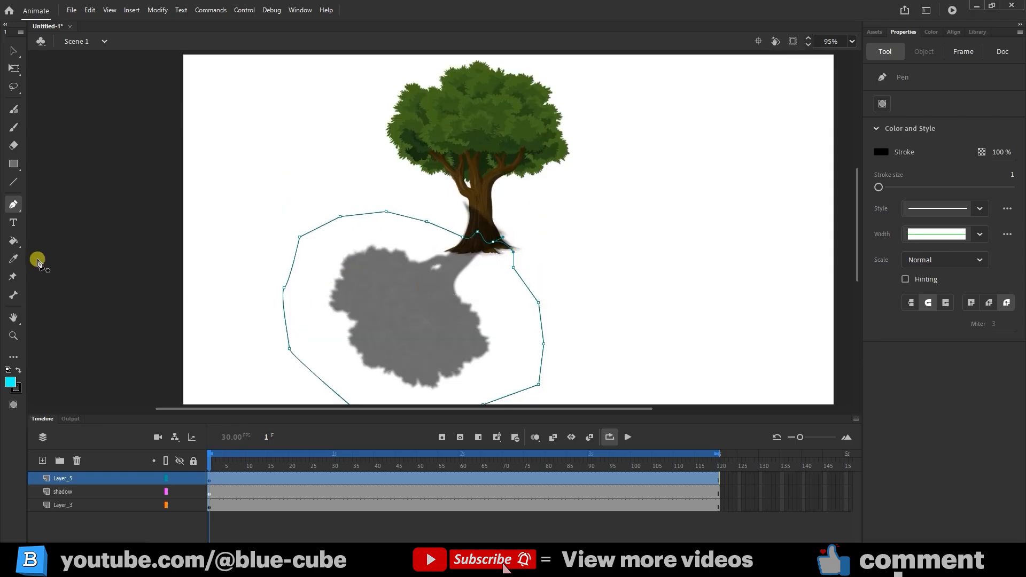
mouse_move(13, 240)
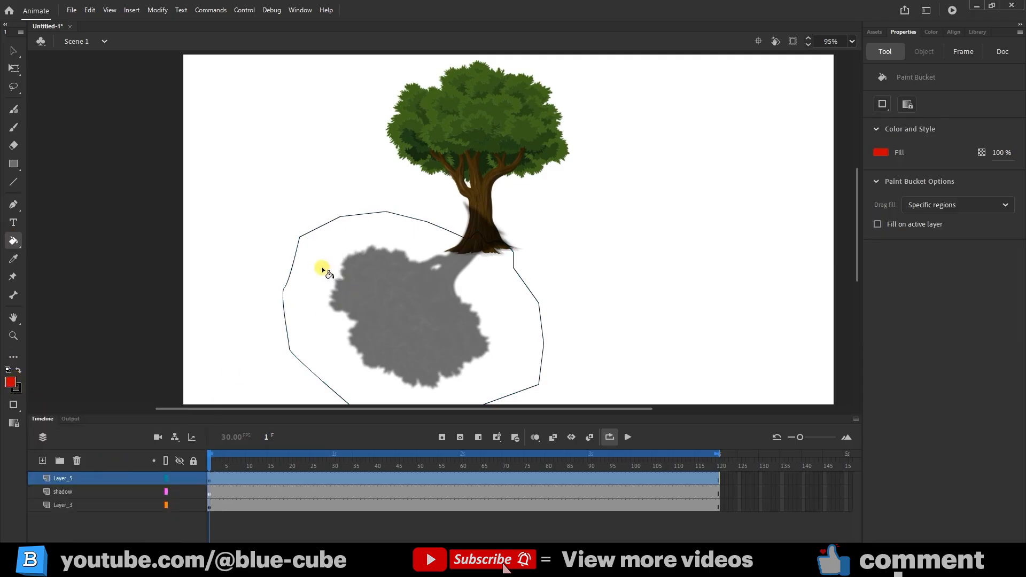
click(321, 268)
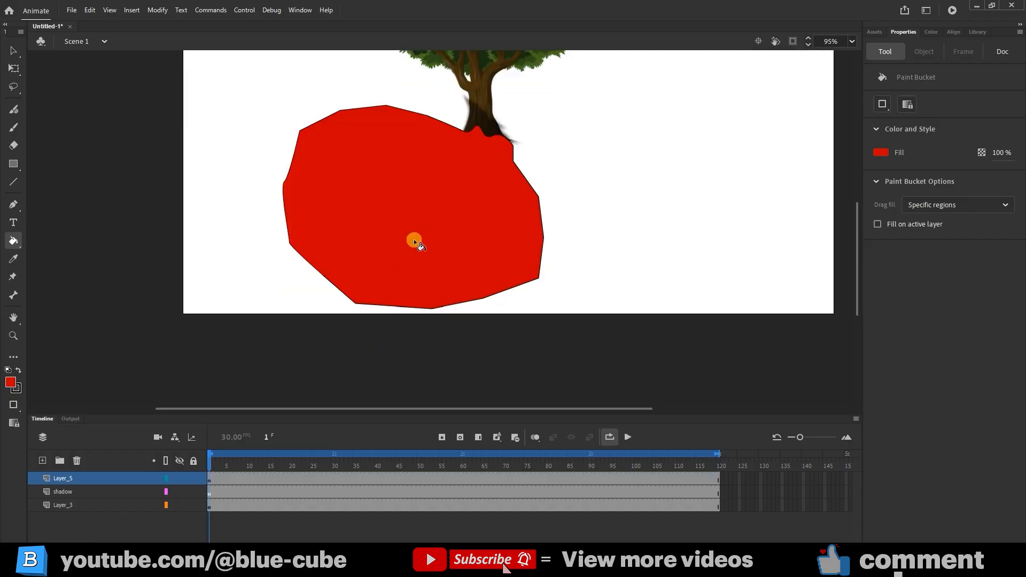
right_click(63, 478)
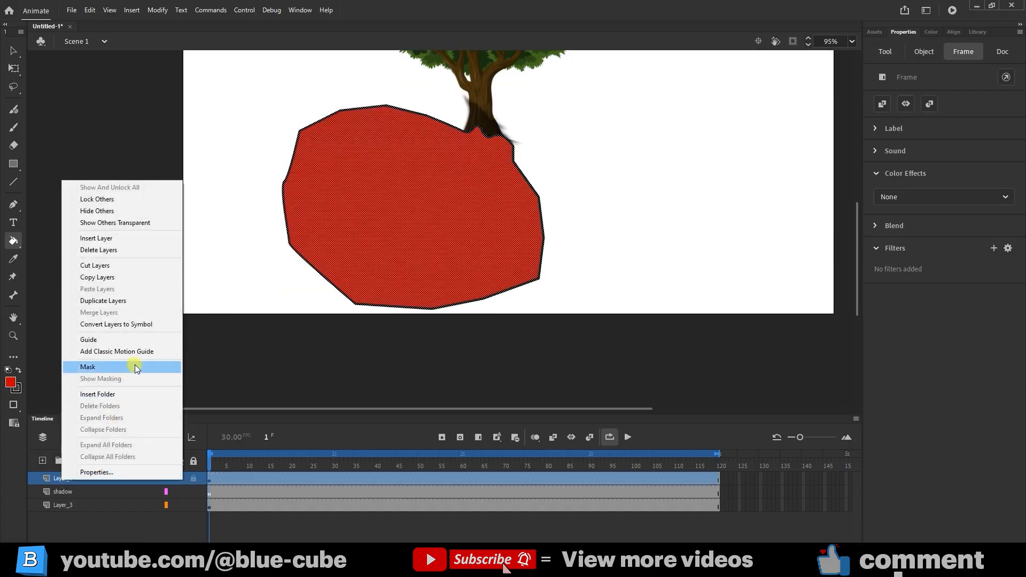
click(88, 367)
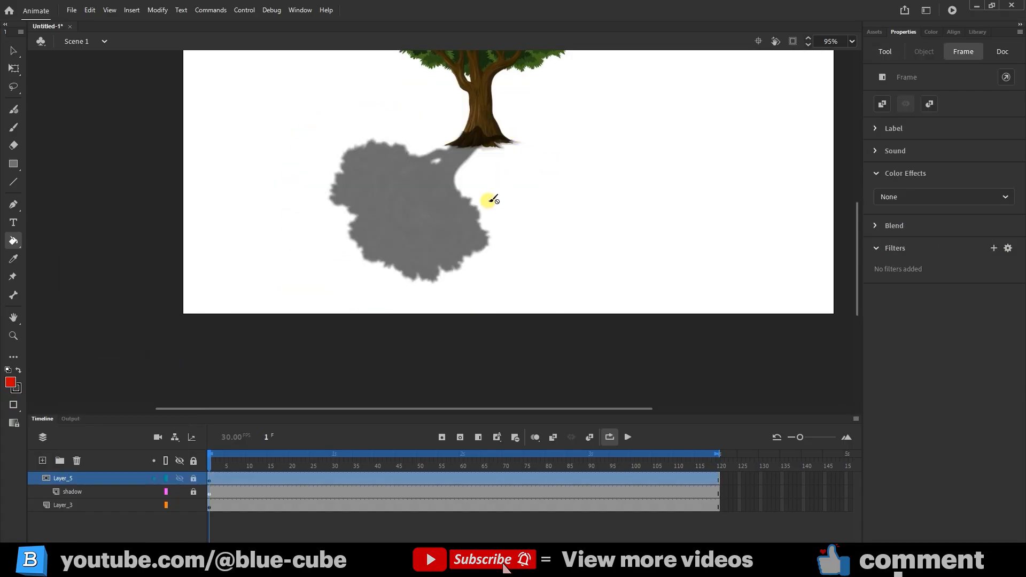